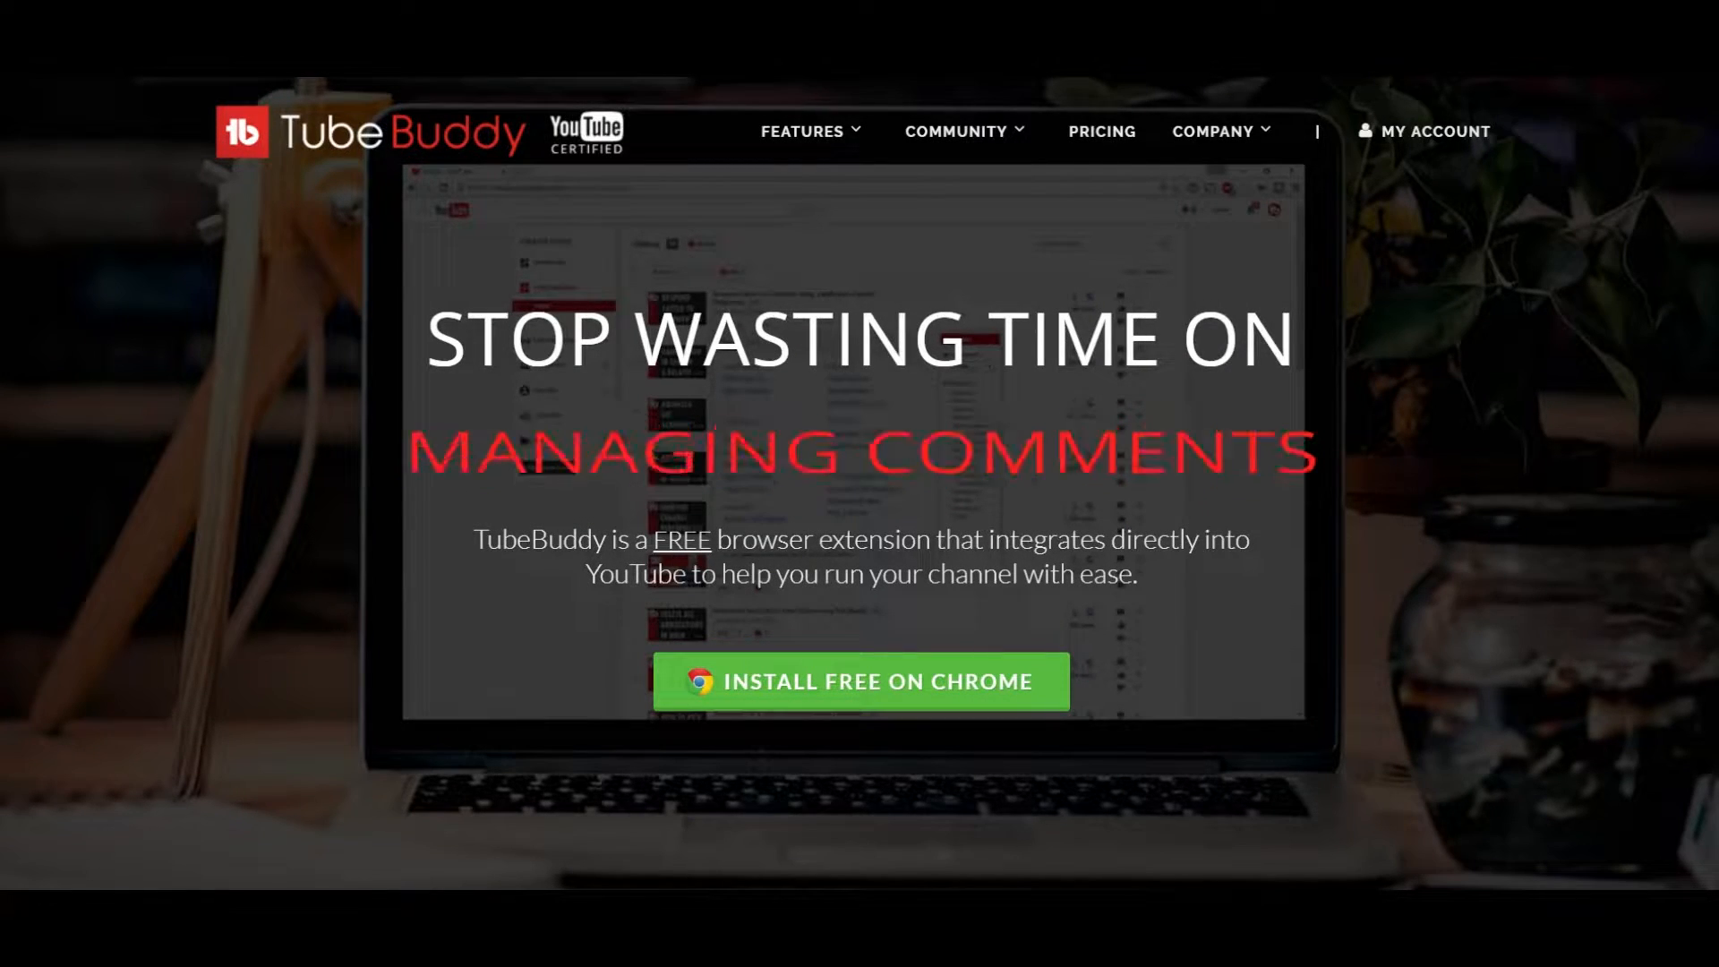
Scroll down through the TubeBuddy promo page before moving to the Redragon download tab
scroll(down, 3)
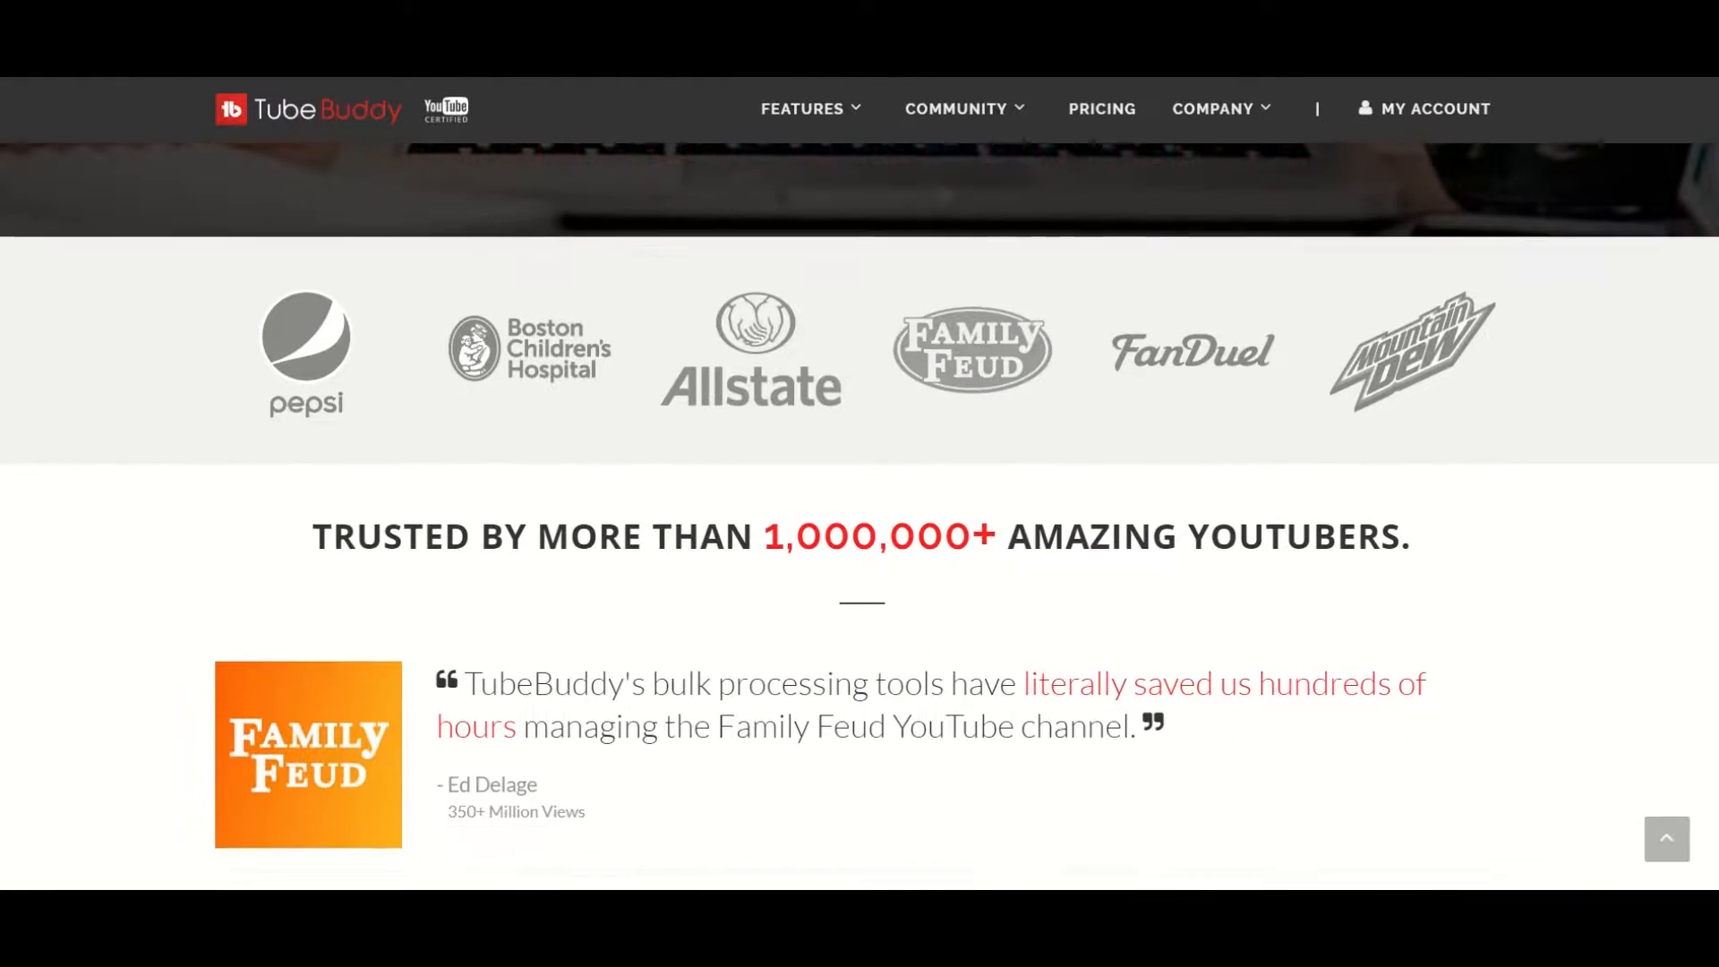
scroll(down, 3)
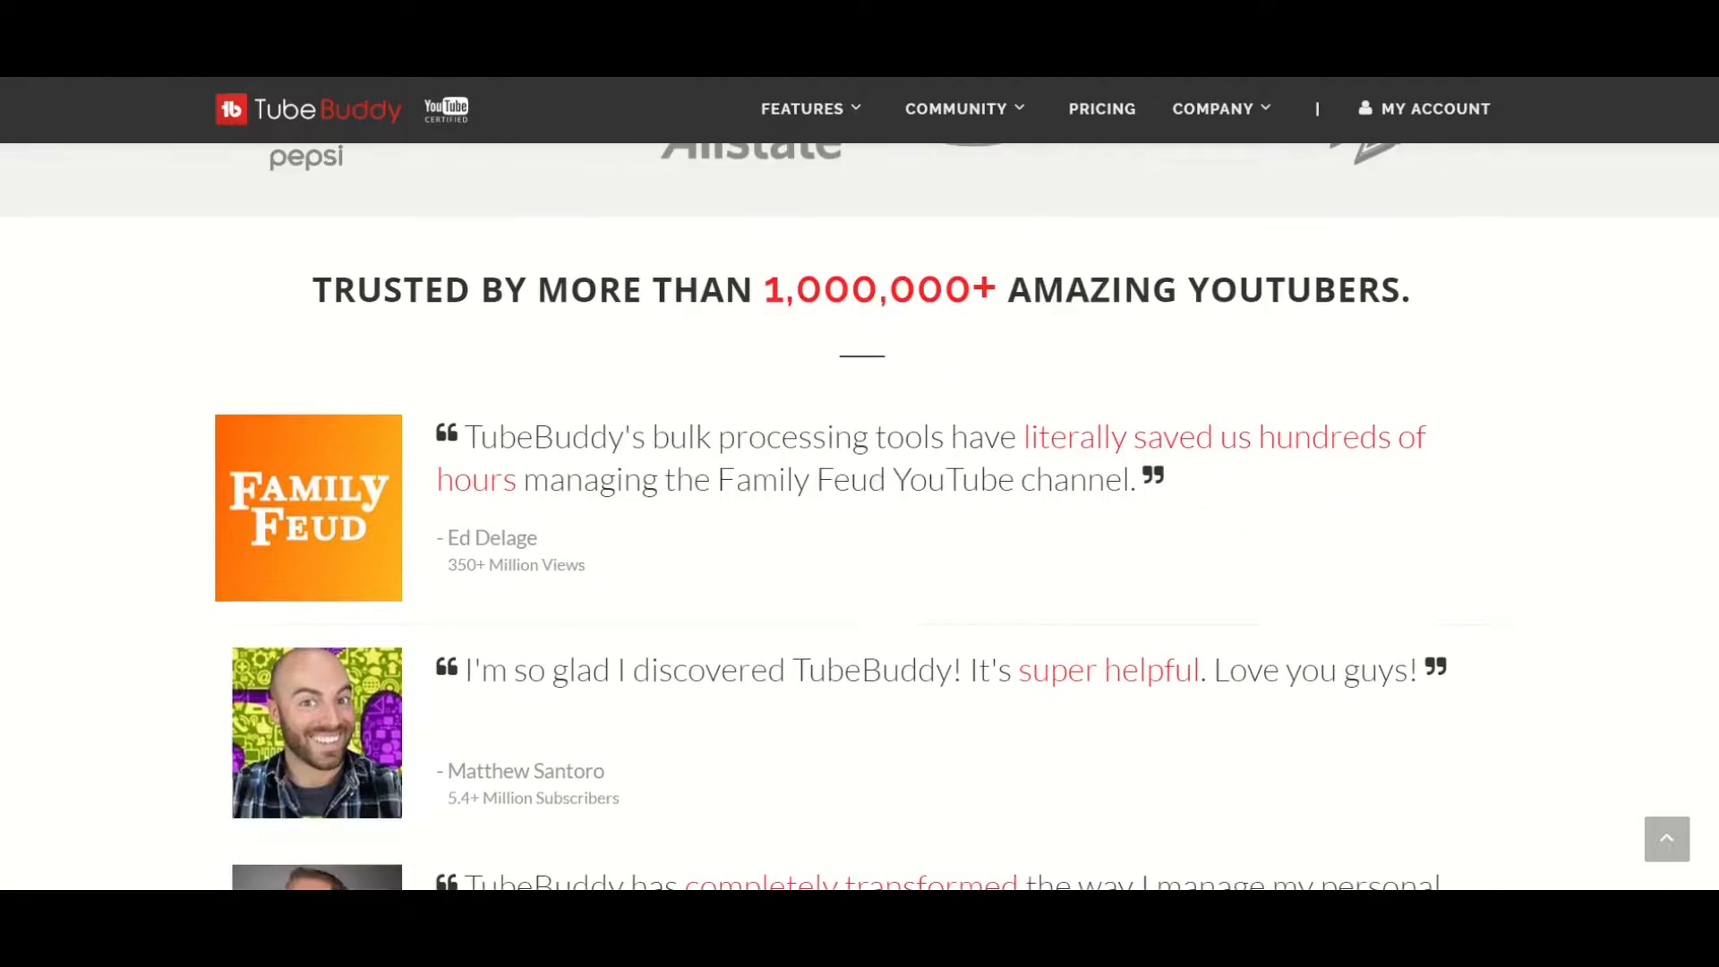
scroll(down, 3)
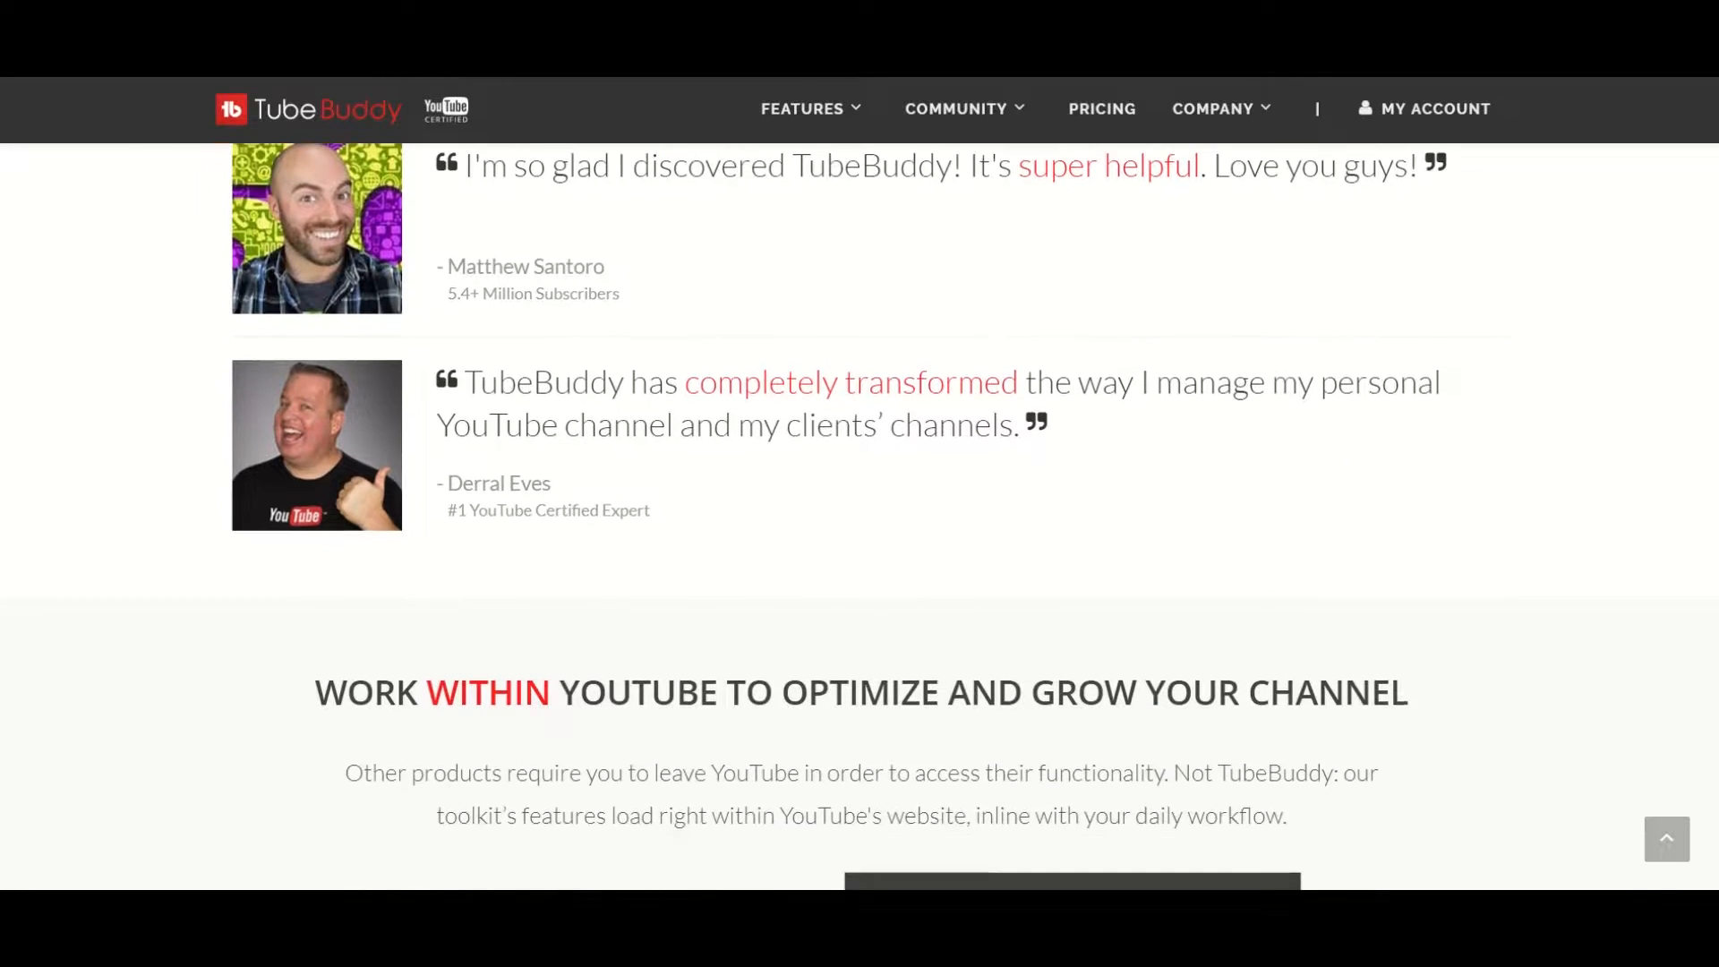
scroll(down, 3)
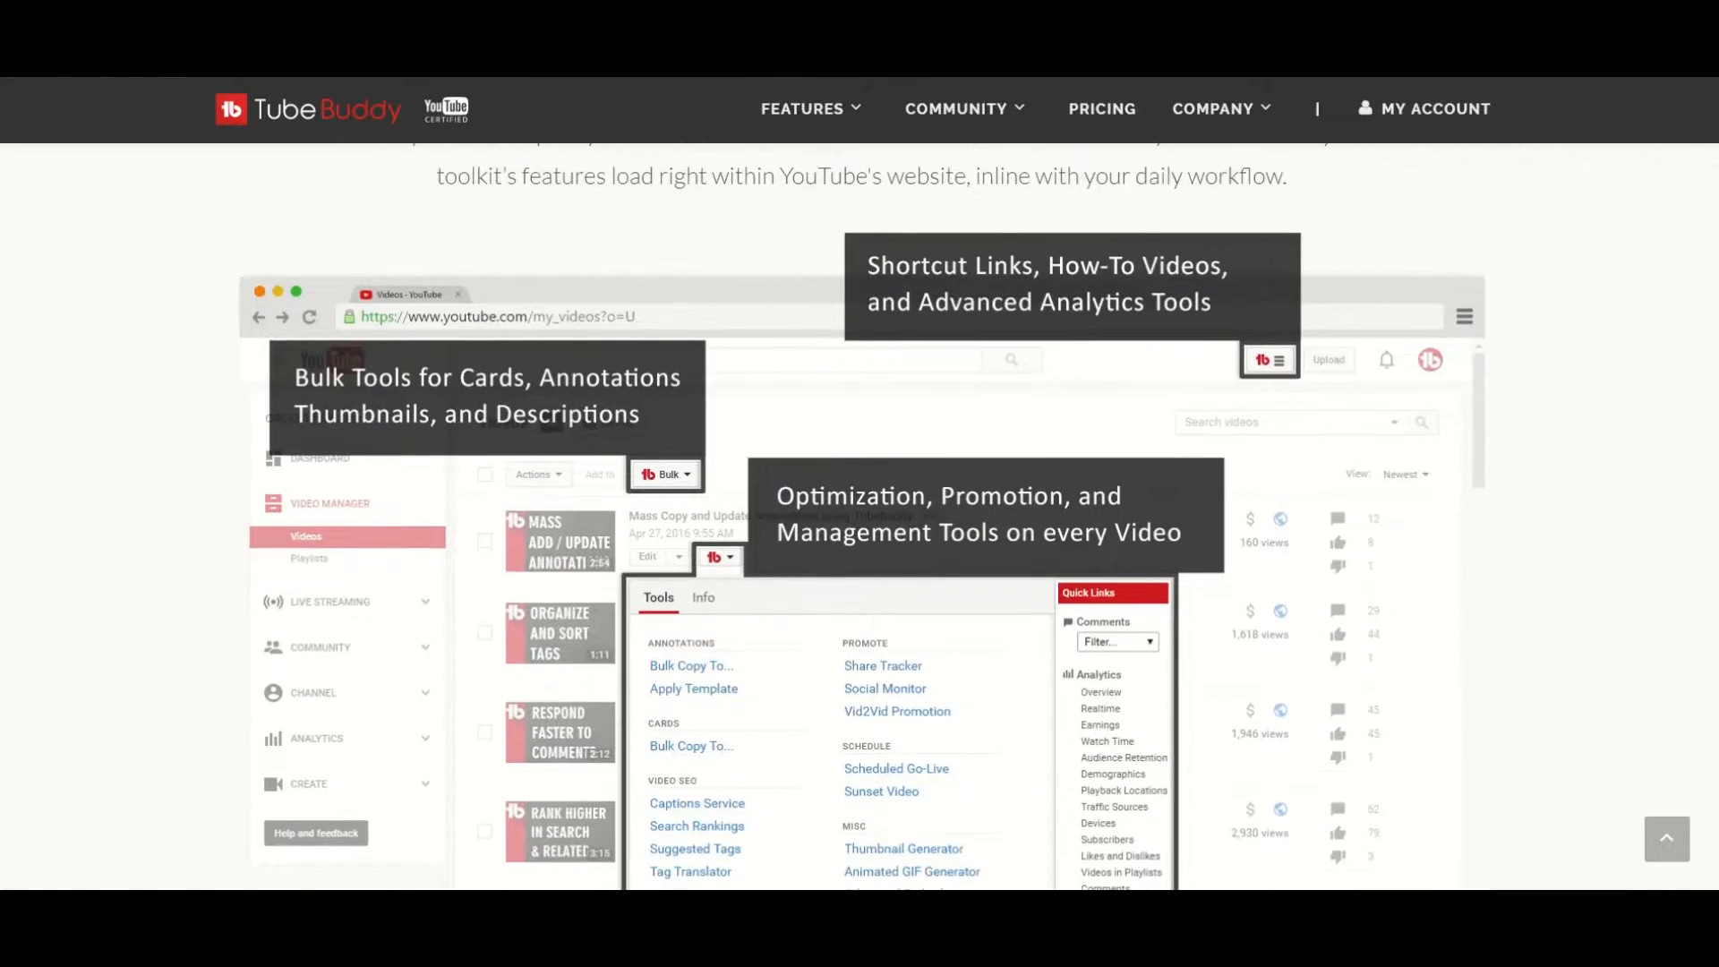
scroll(down, 3)
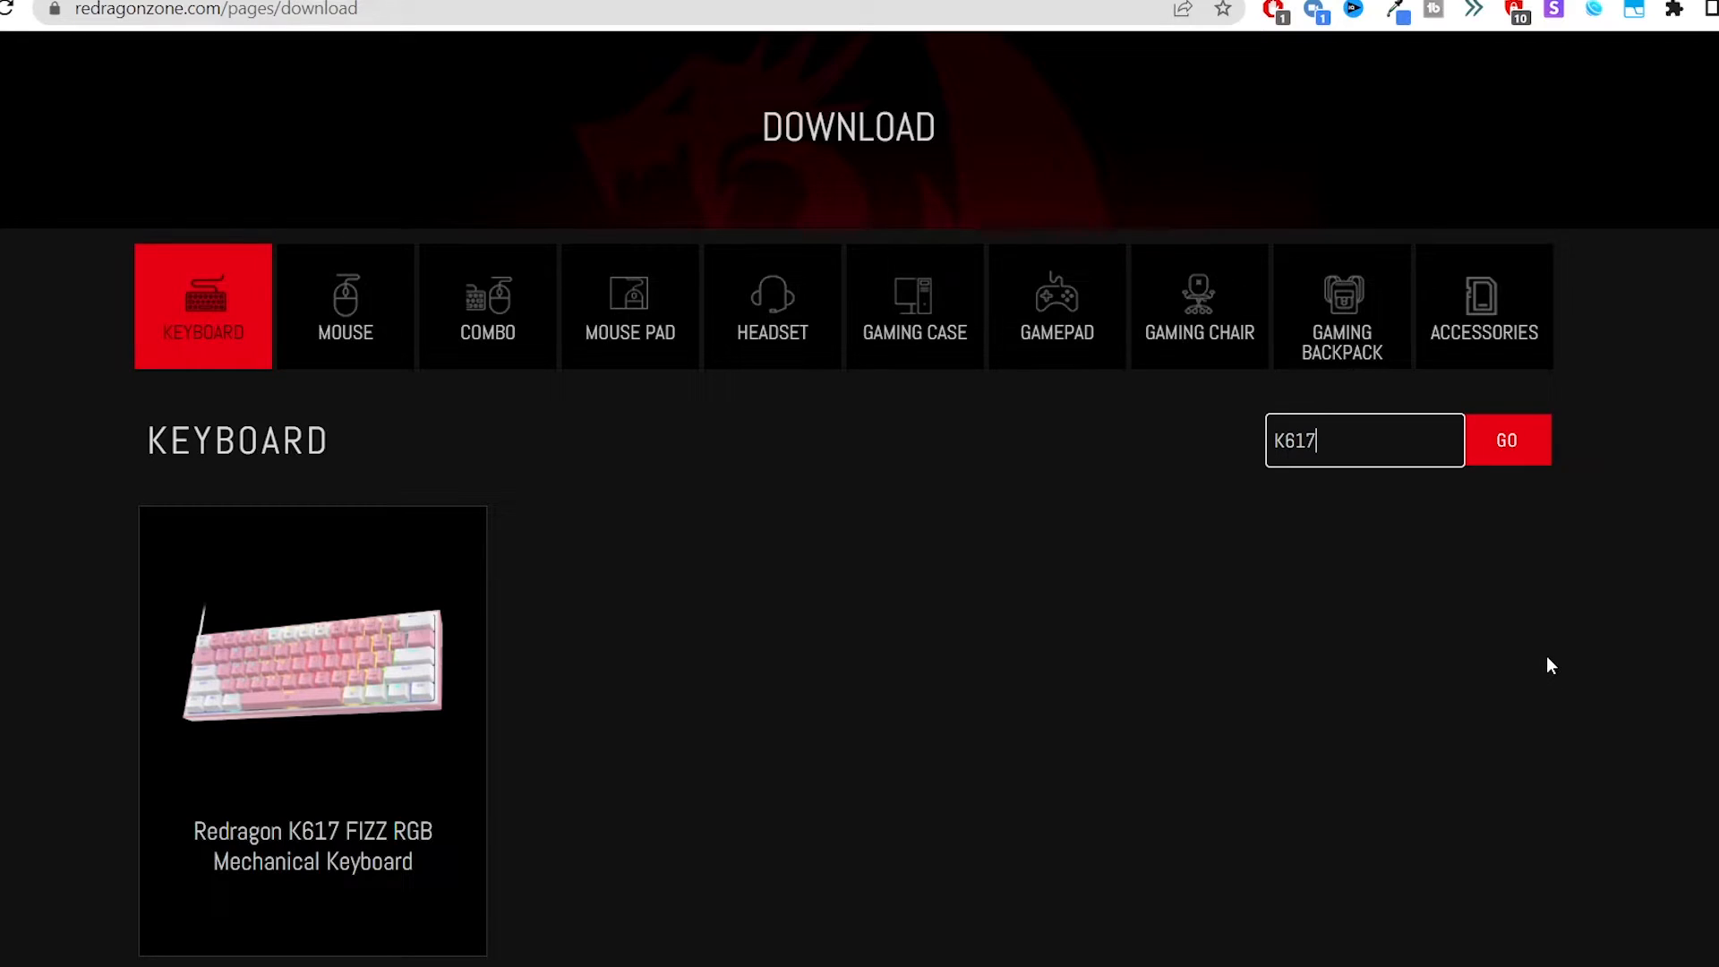
Scroll the Redragon download page after the search is cleared to see the full keyboard list
scroll(down, 3)
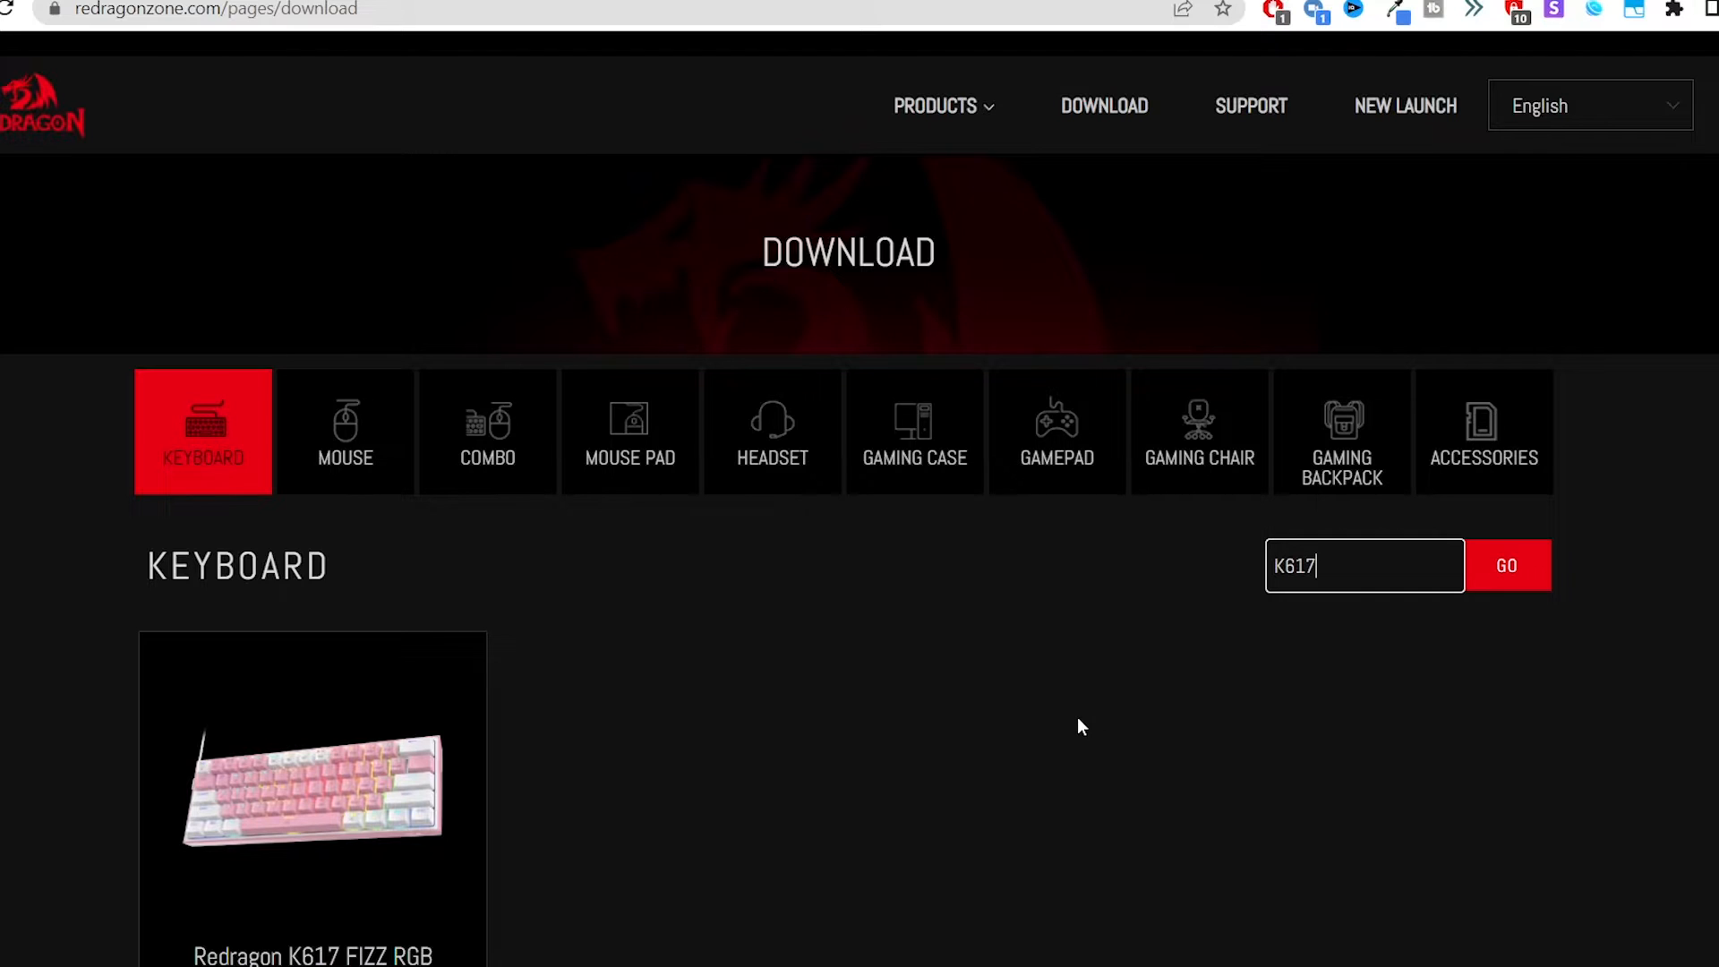
mouse_move(1039, 706)
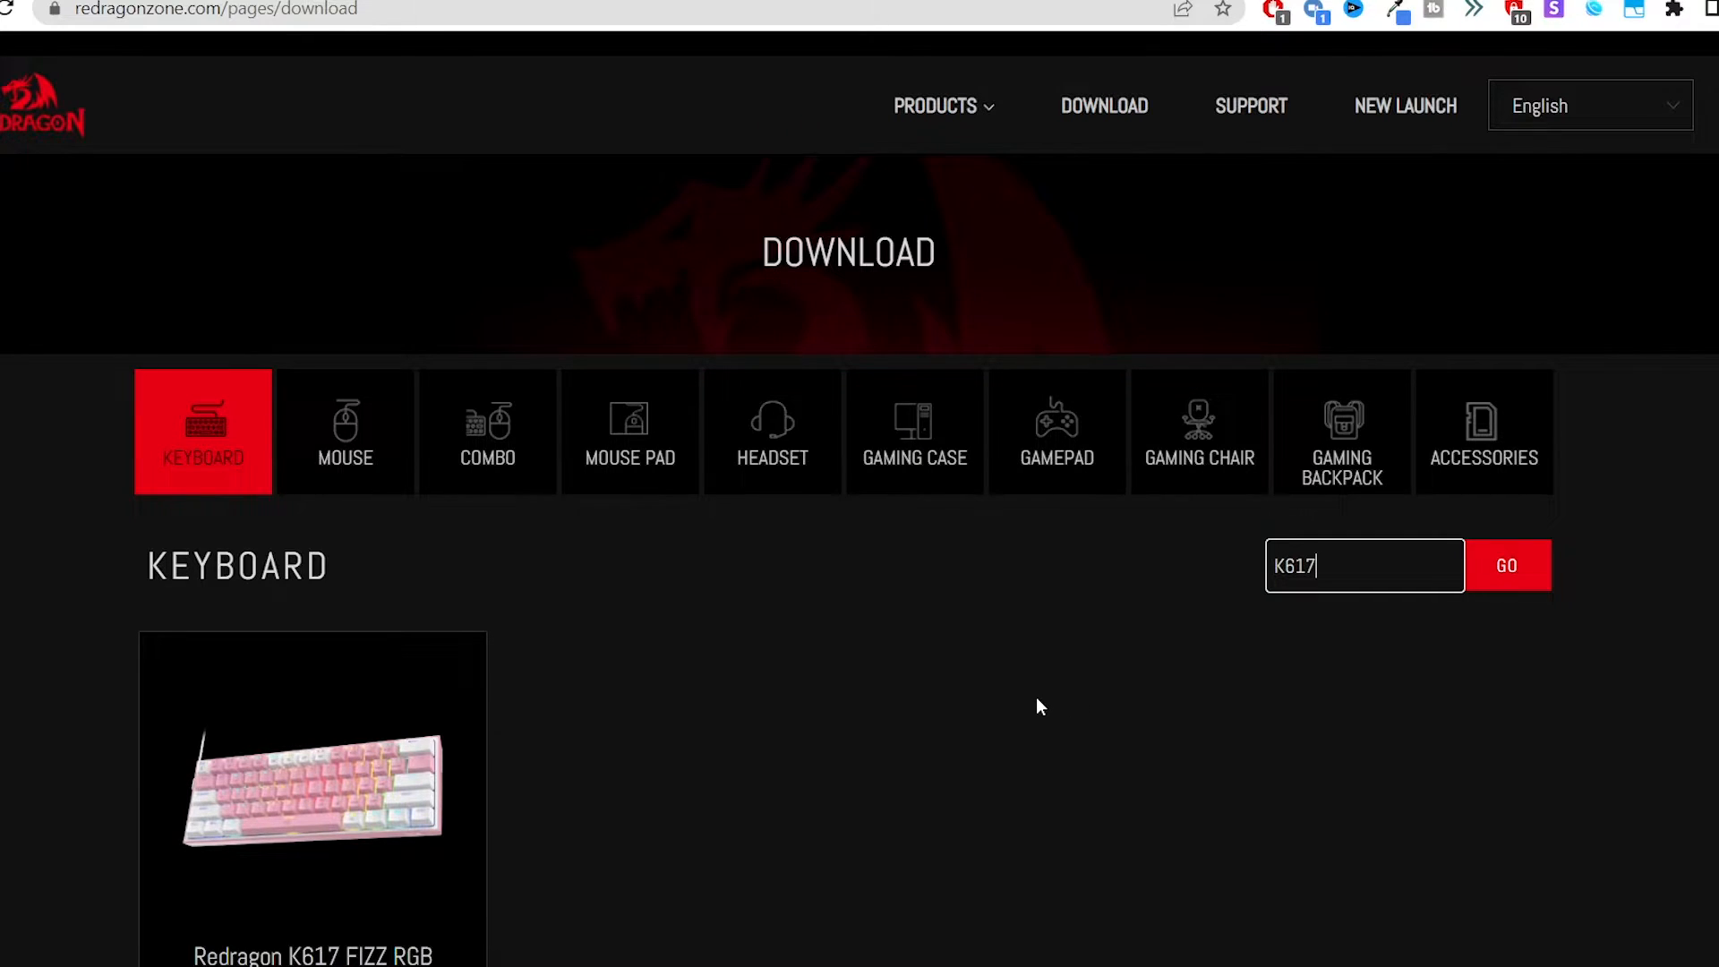
mouse_move(1189, 756)
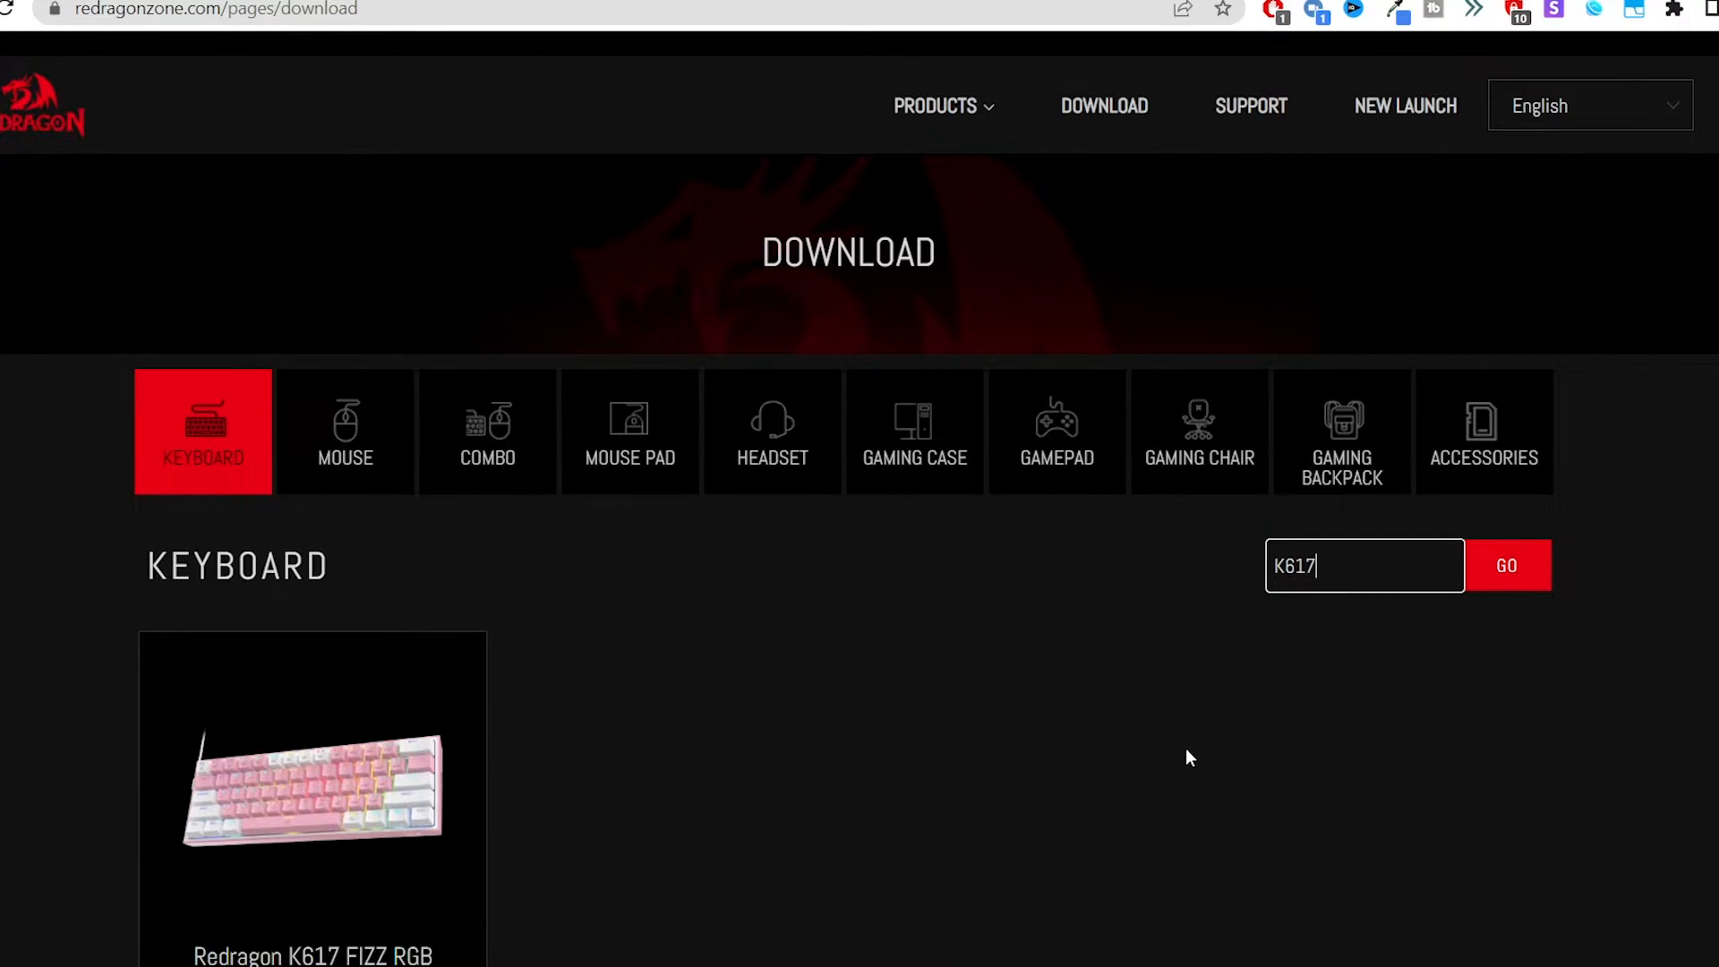
mouse_move(867, 585)
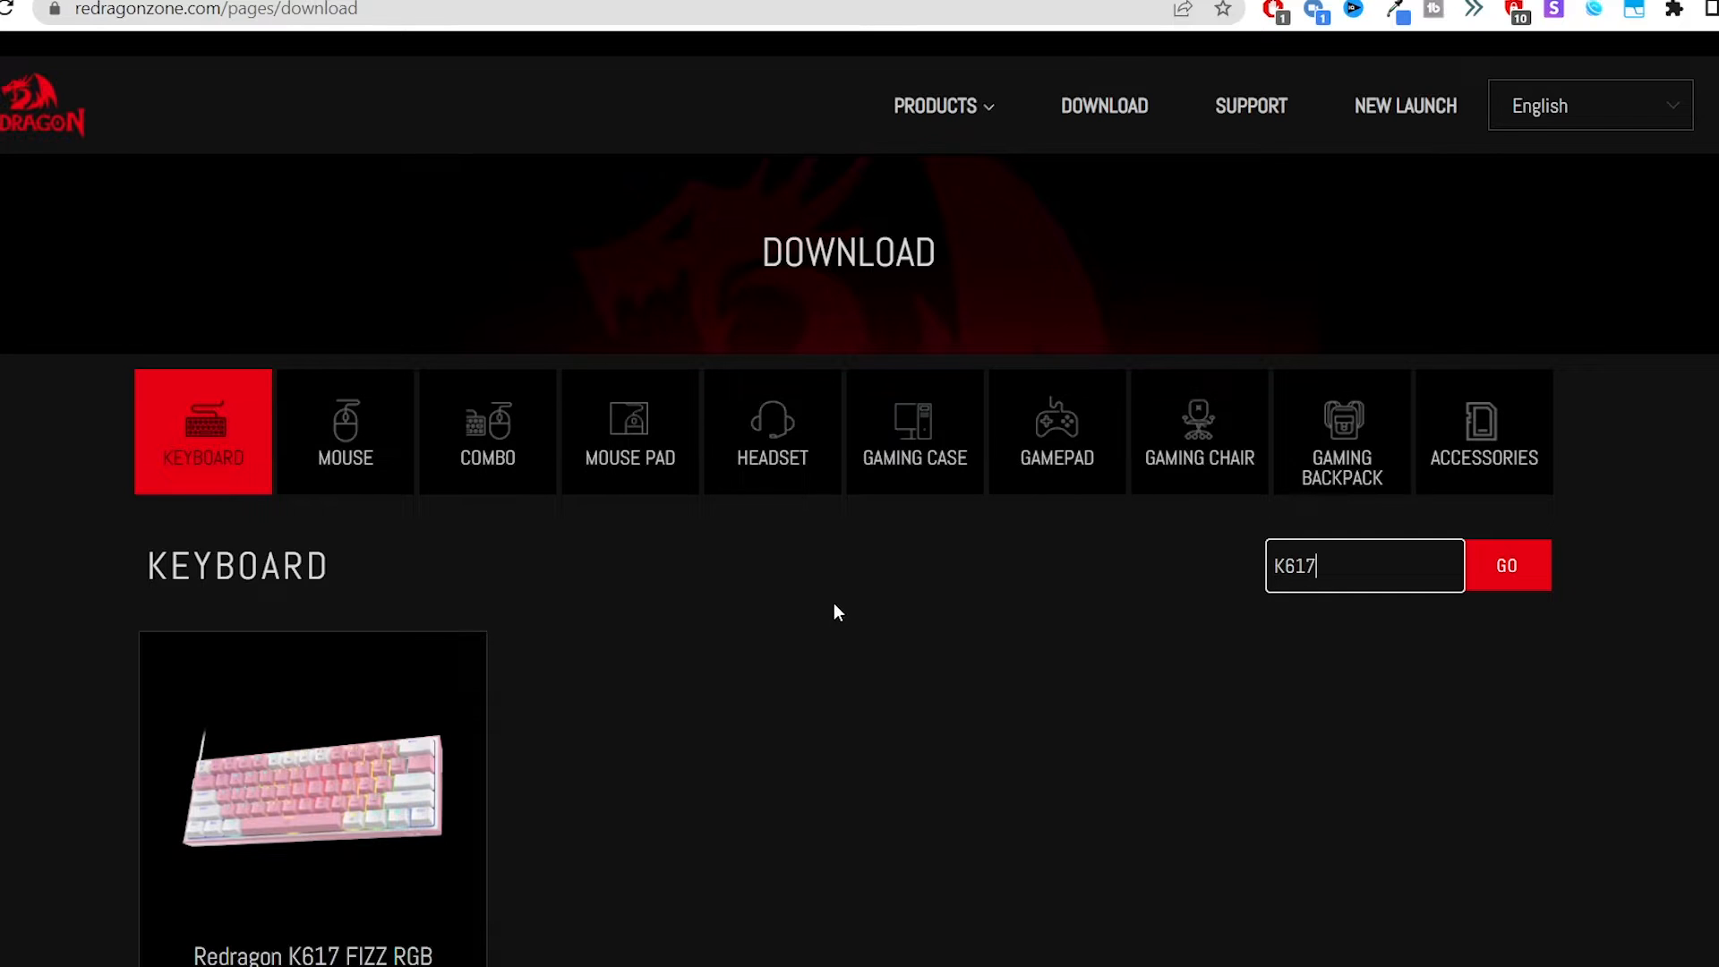
scroll(down, 3)
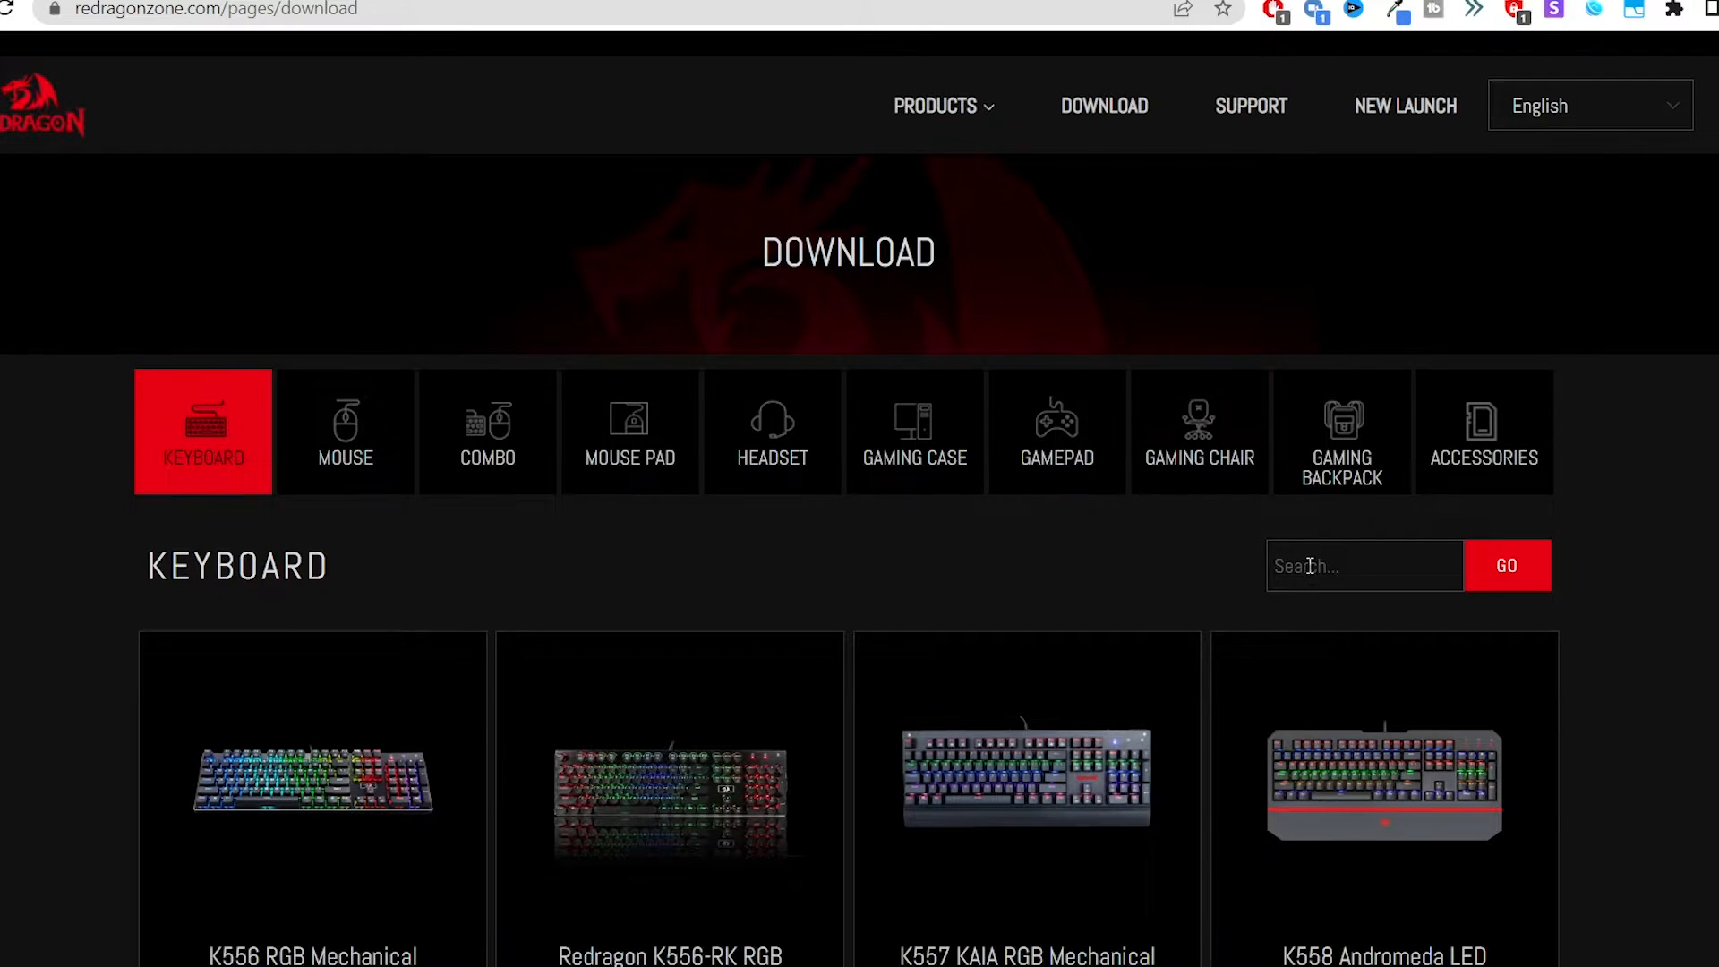
Search K617, choose the K617 FIZZ result and download its Software from Manuals & Software
click(1365, 566)
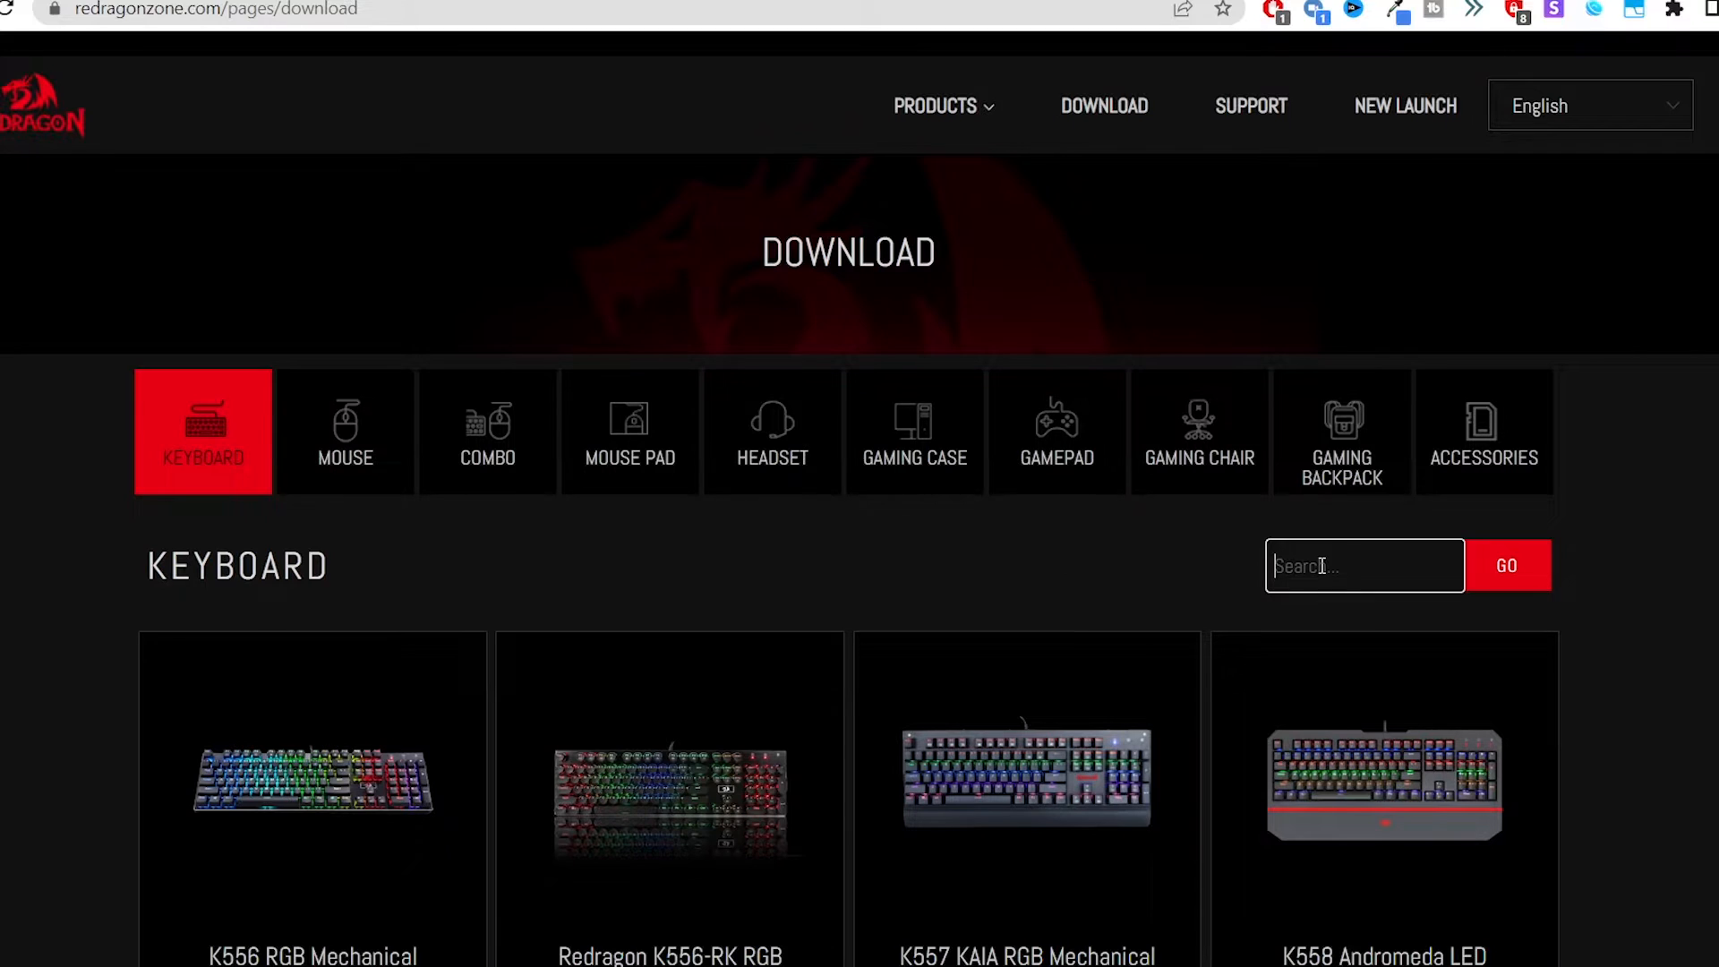
text(K617)
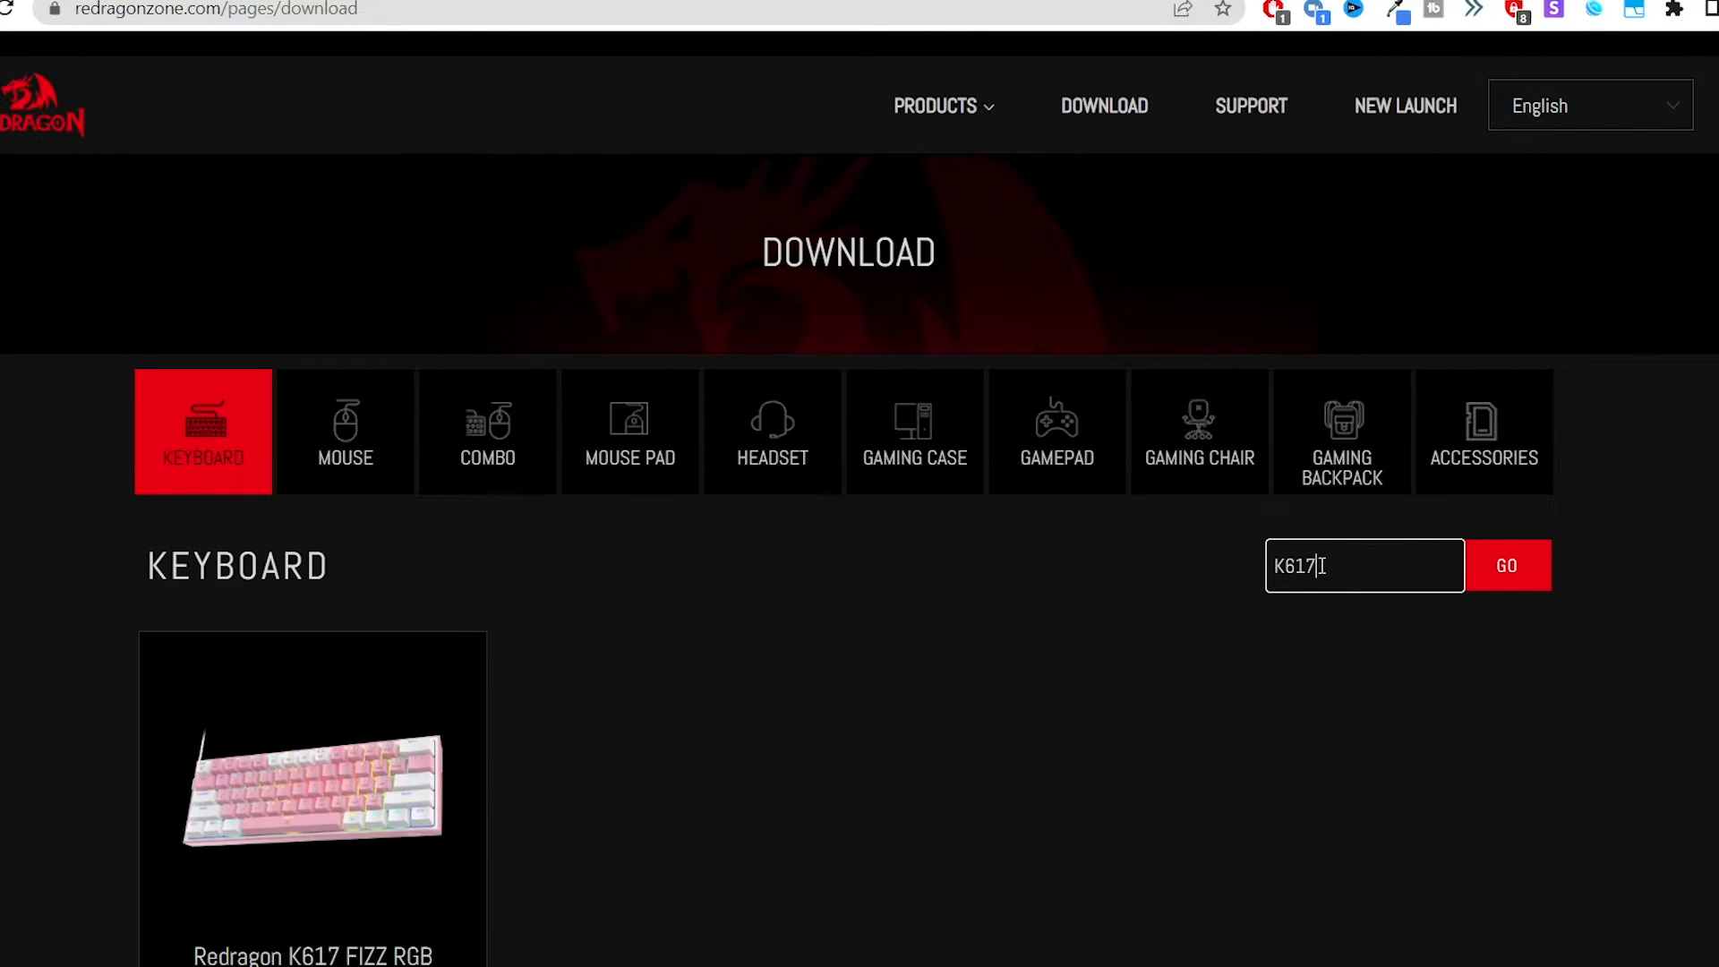
scroll(down, 3)
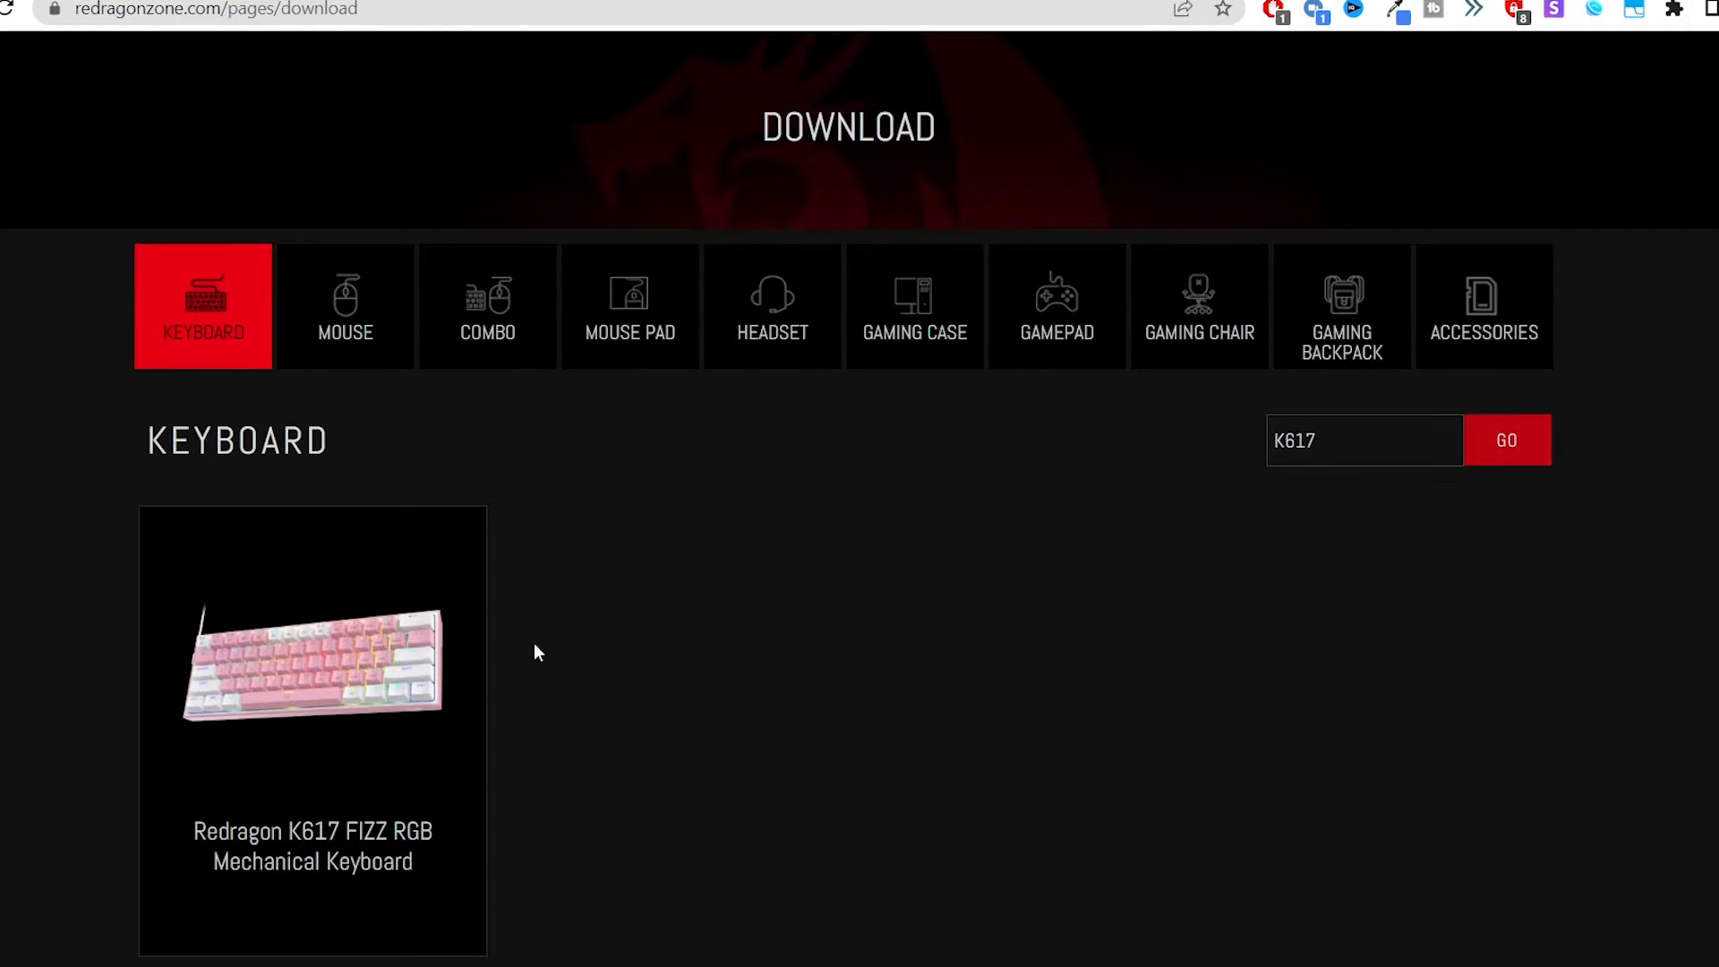
click(311, 663)
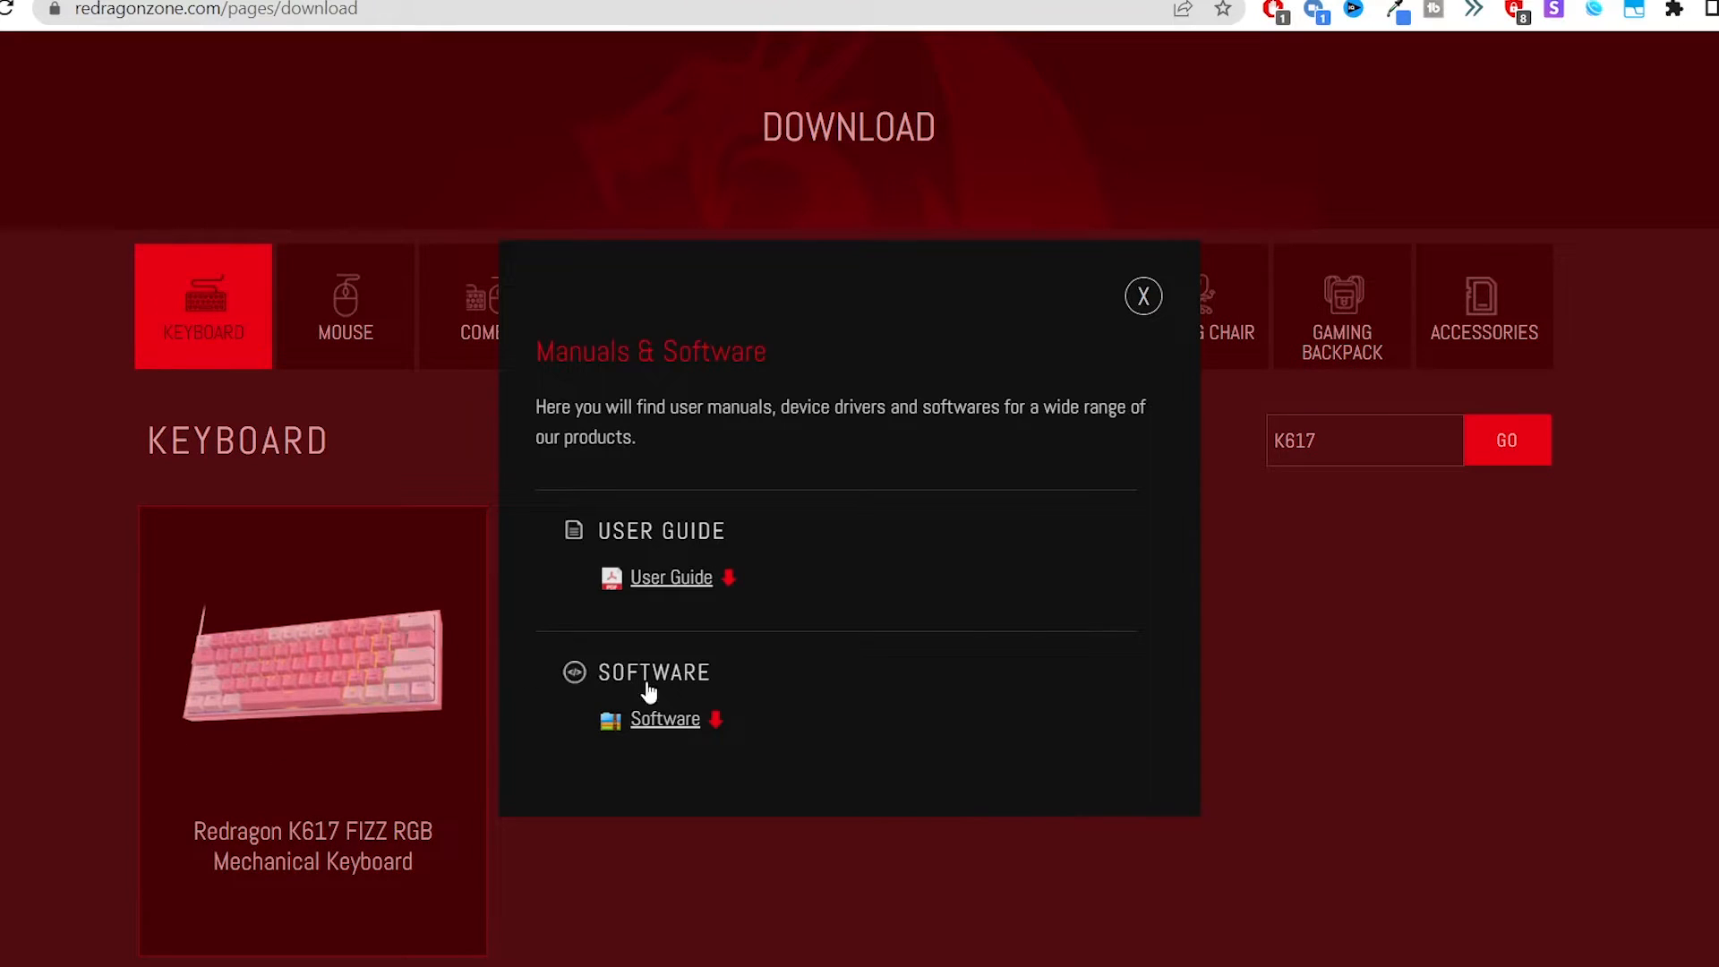
mouse_move(1019, 652)
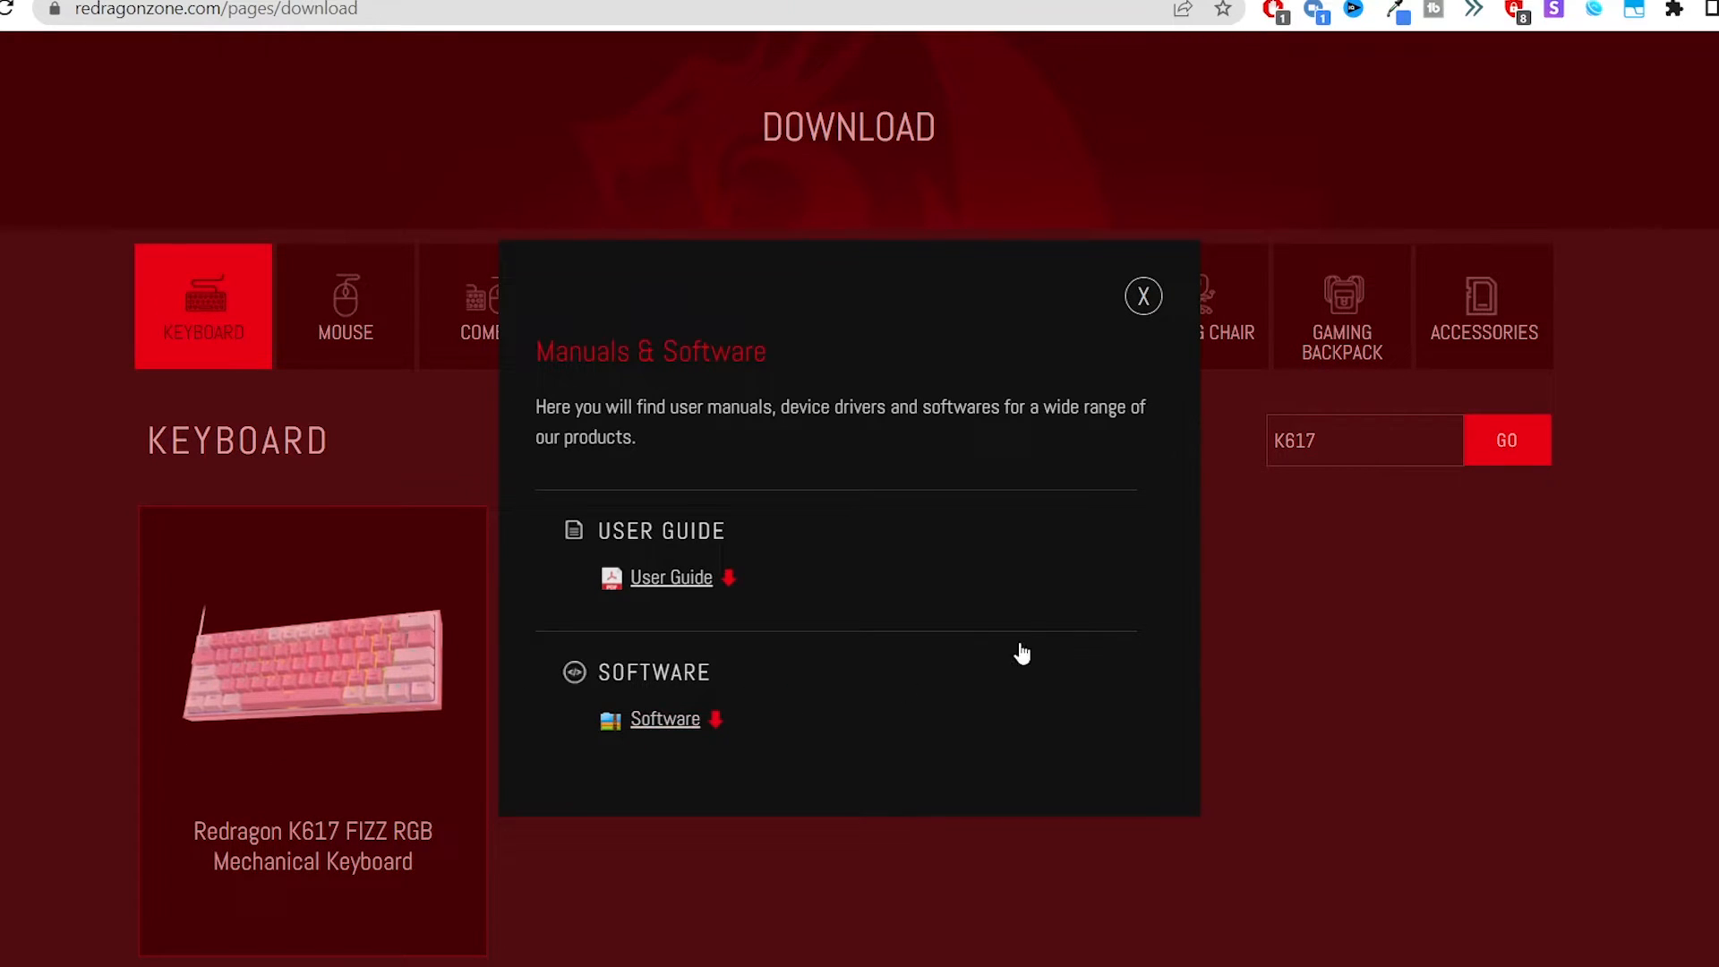
click(1142, 295)
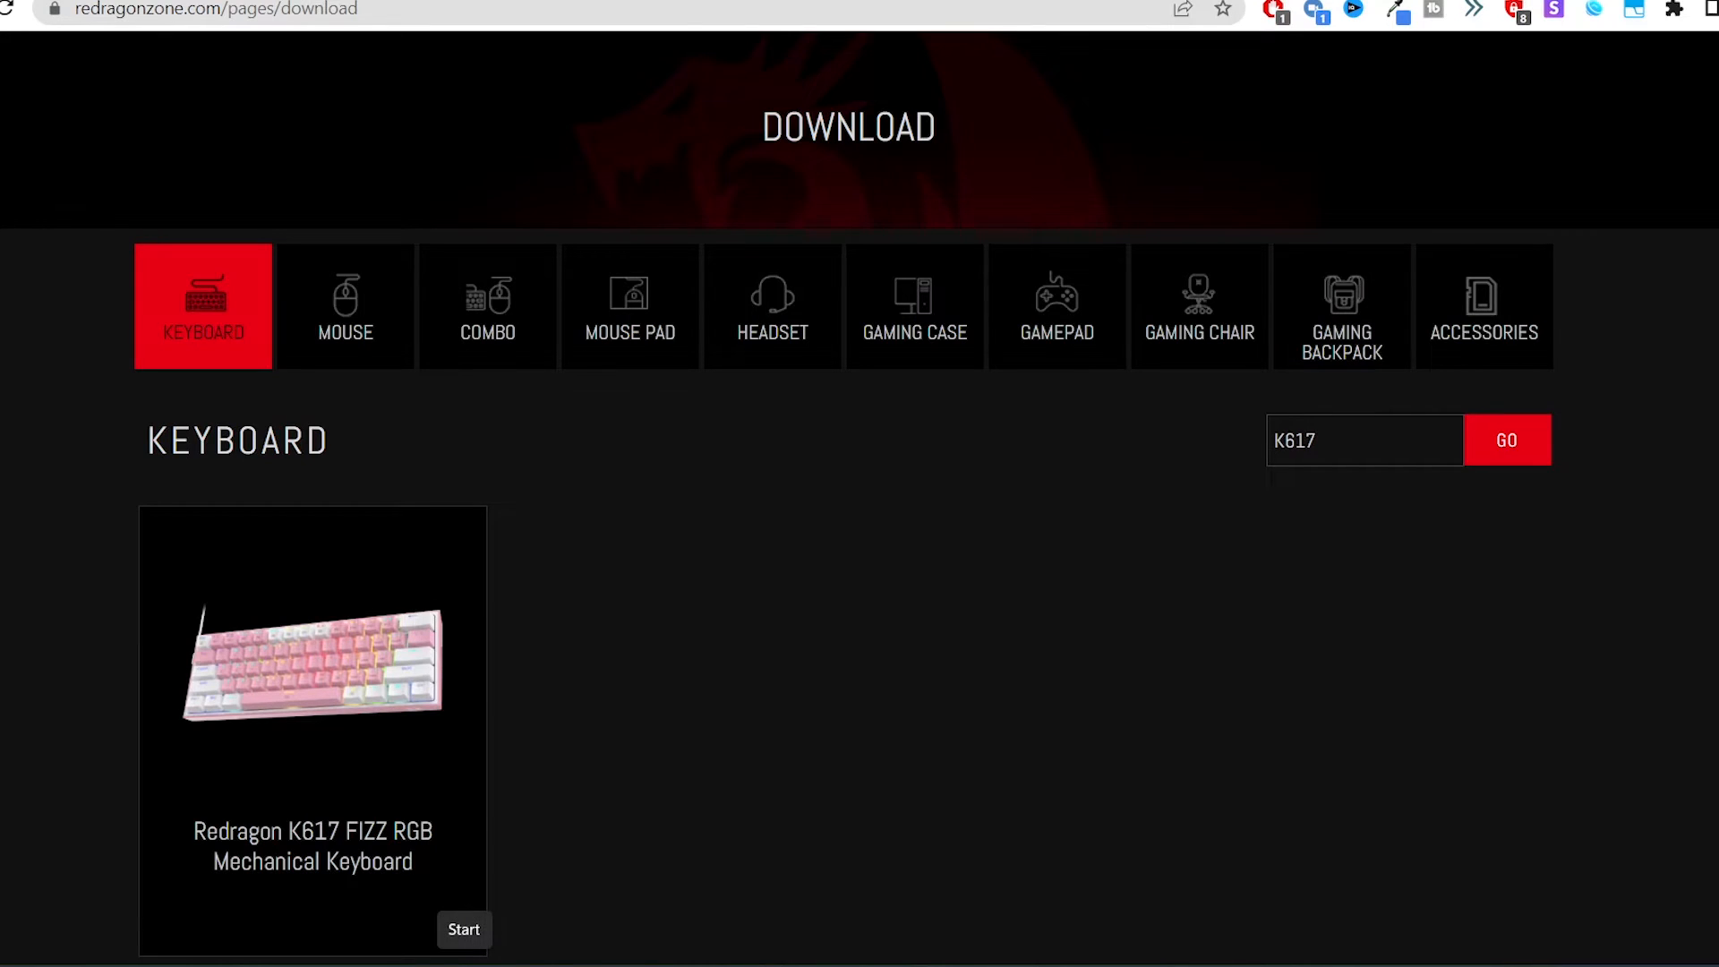
Launch the downloaded K617 driver and switch its Light effect to Self-define
click(464, 930)
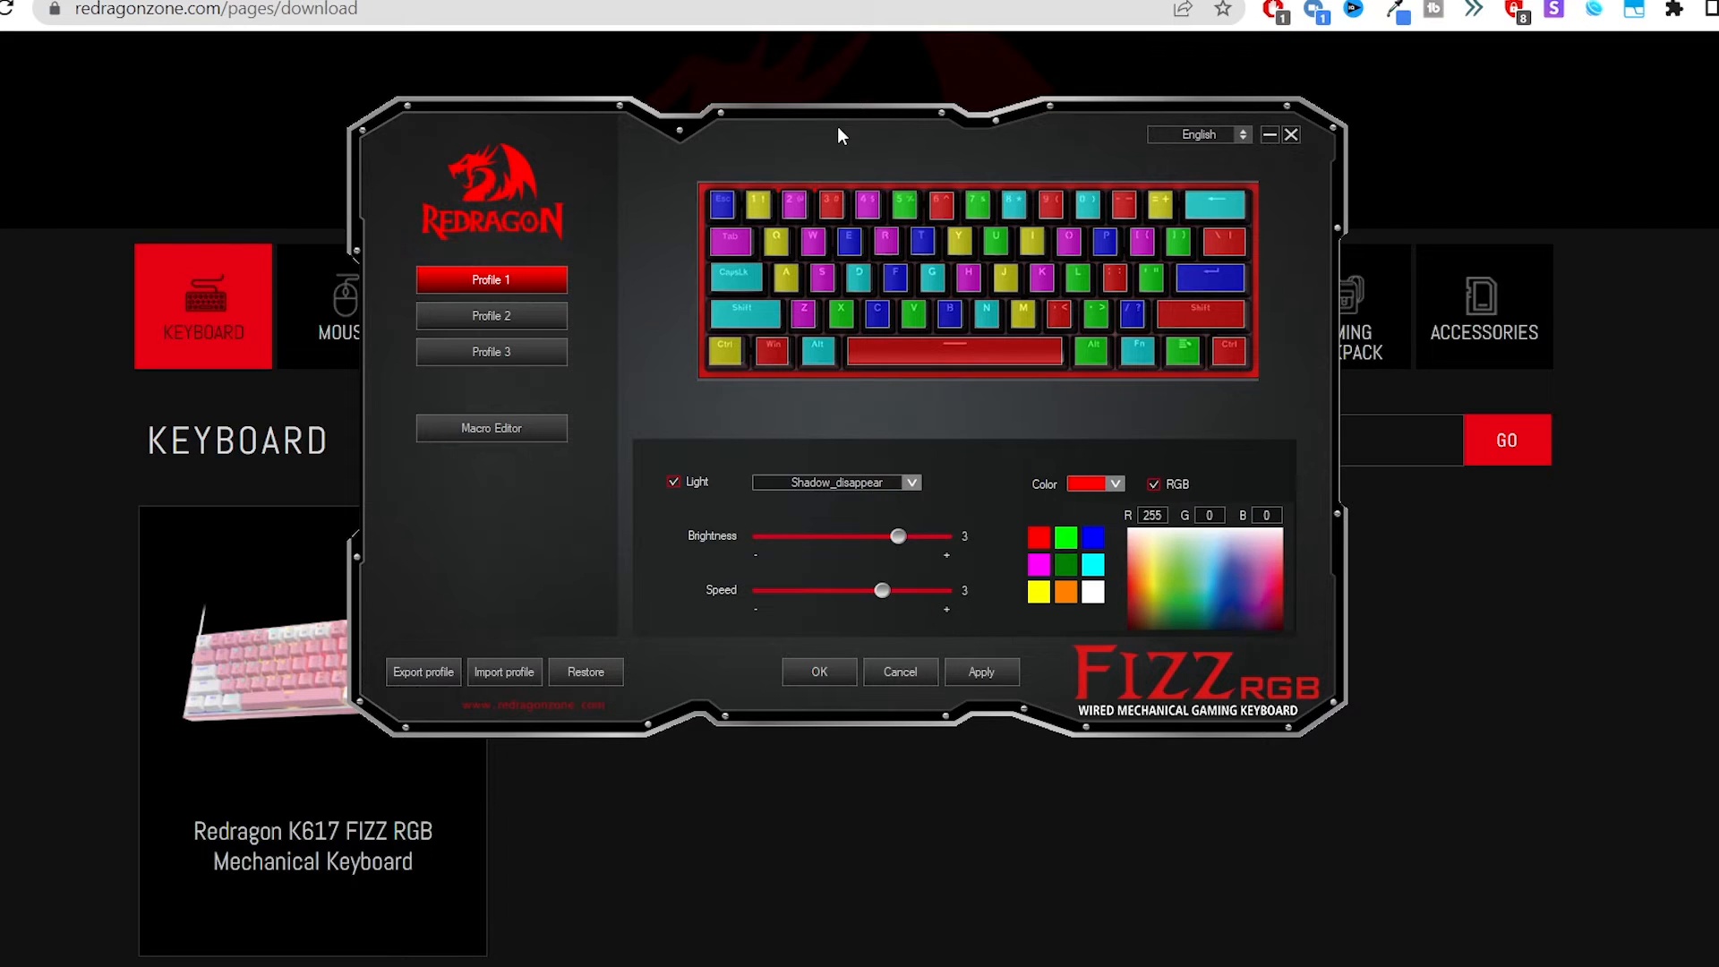
mouse_move(580, 258)
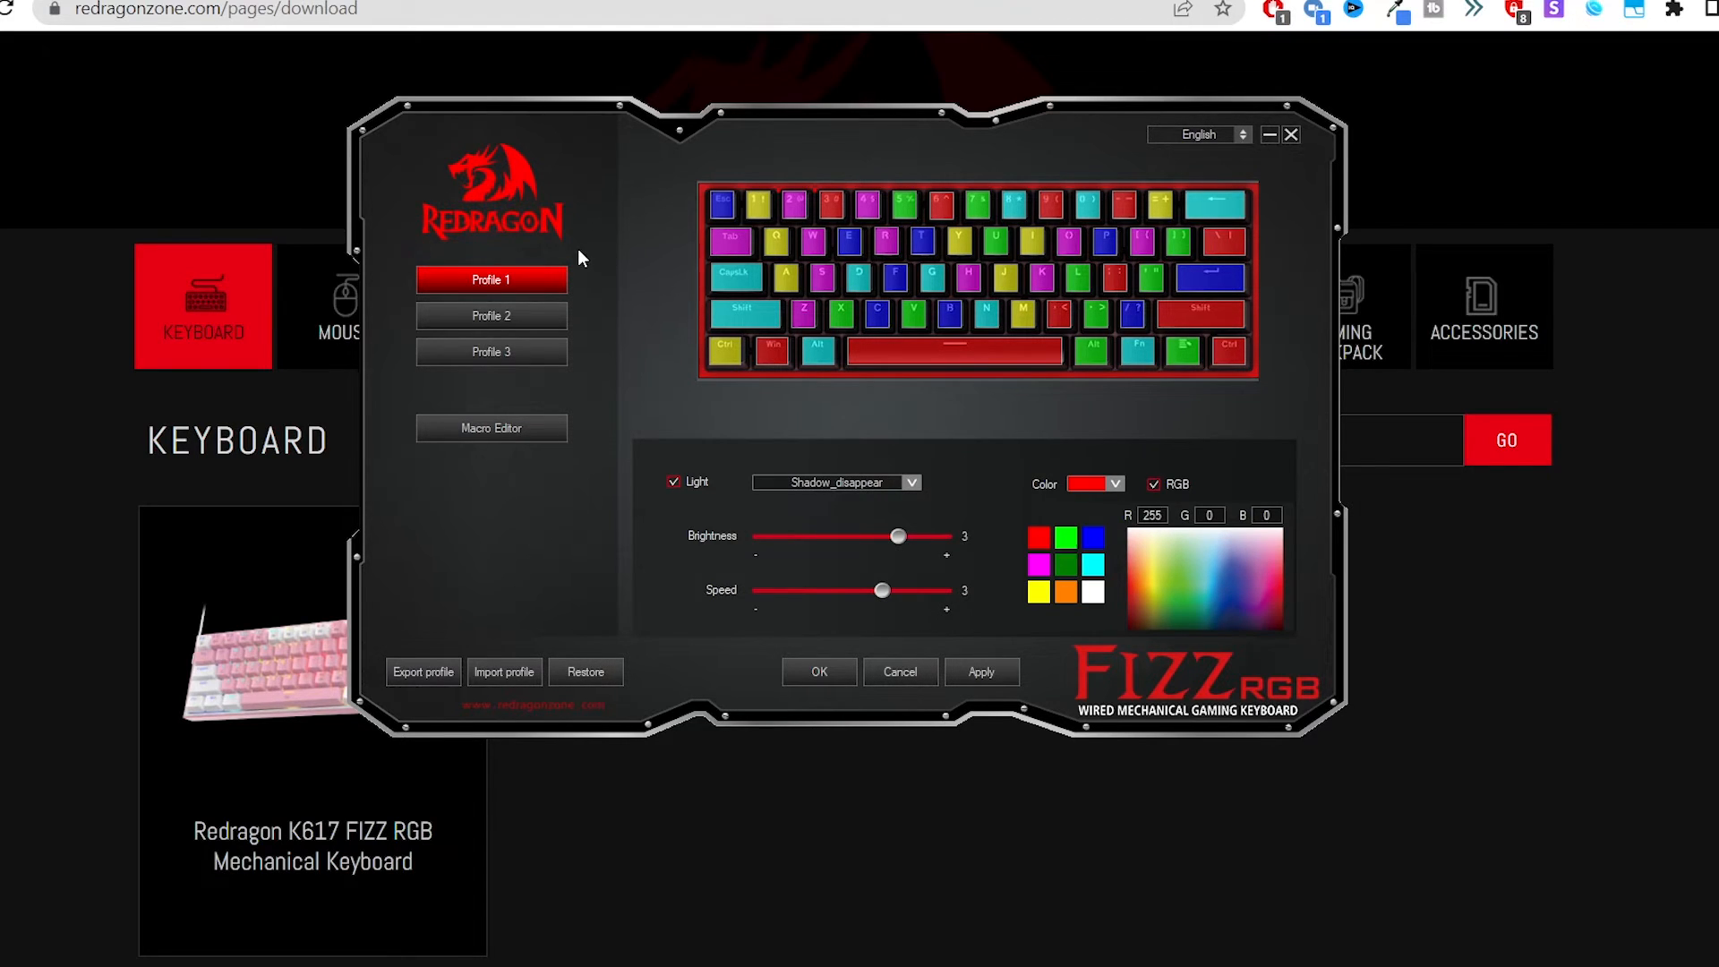
mouse_move(491, 315)
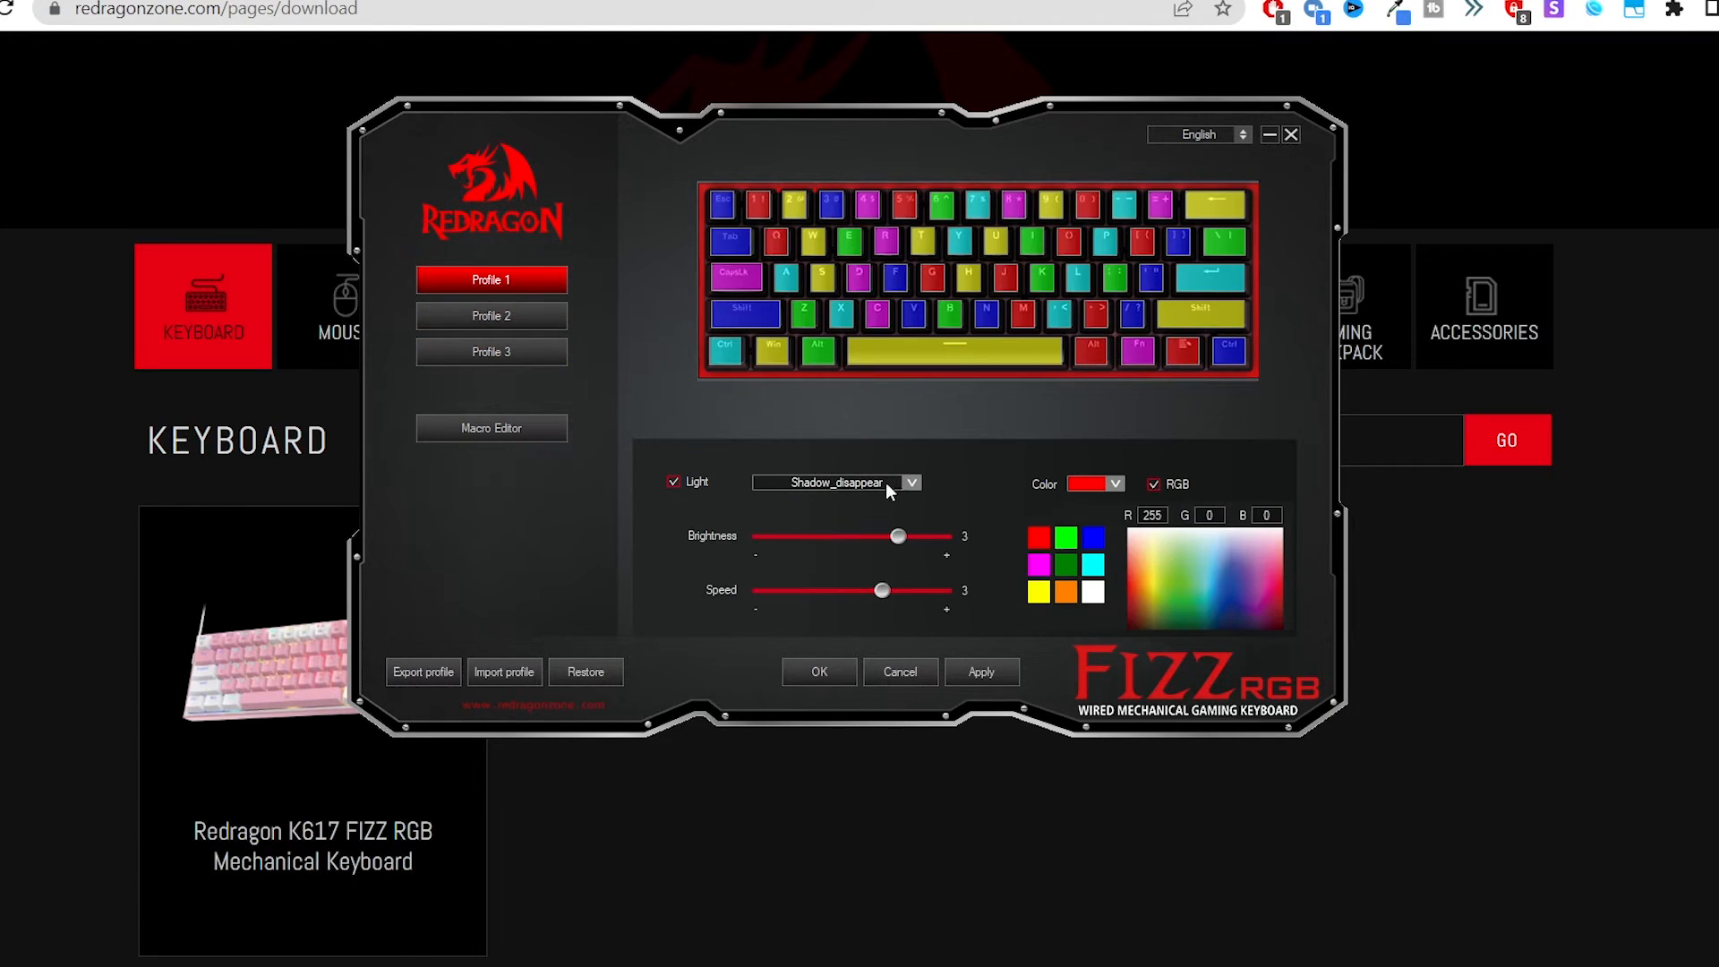
click(909, 482)
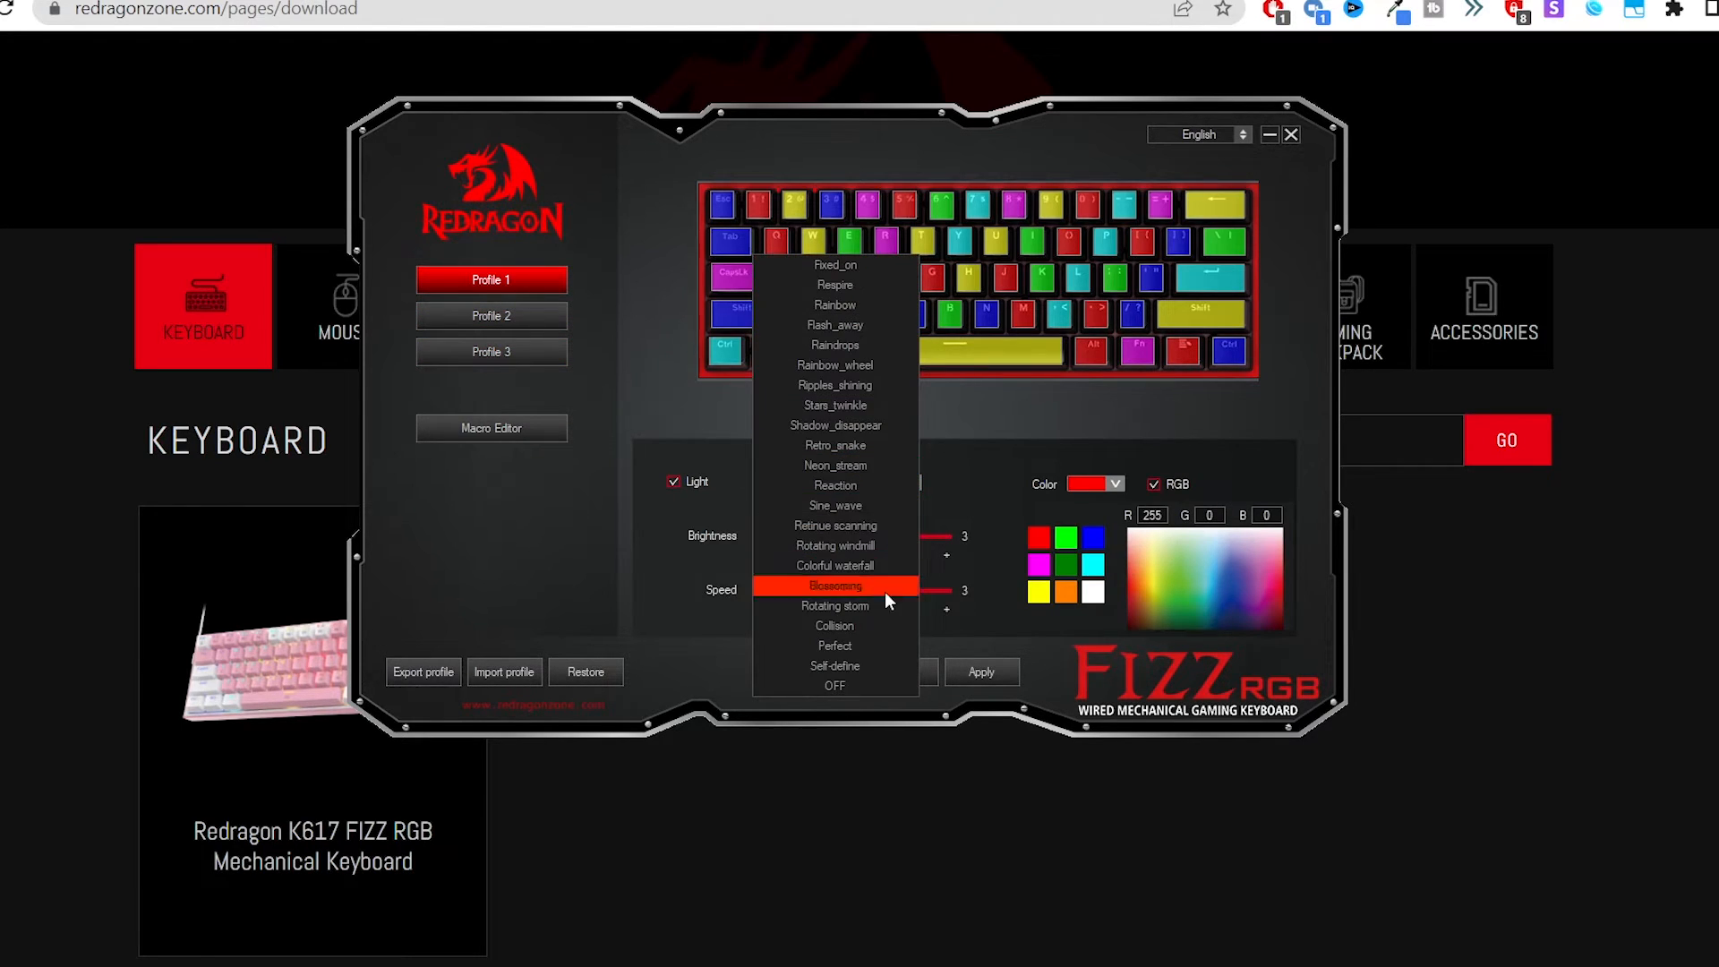
click(834, 427)
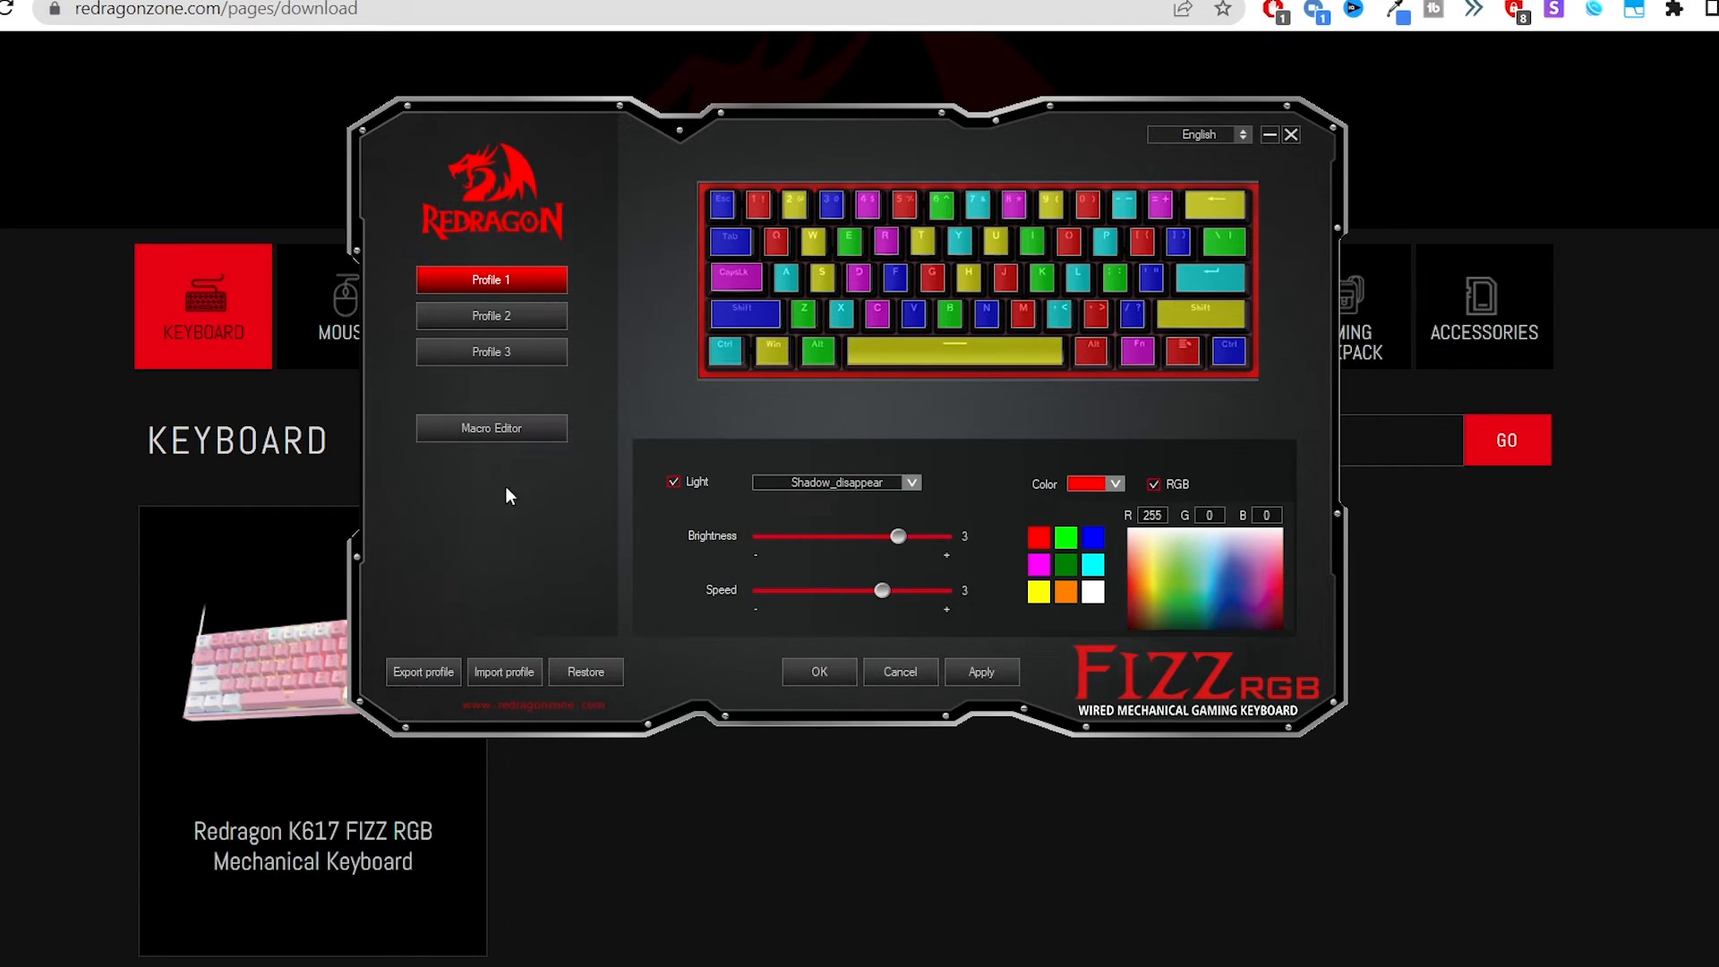
click(490, 428)
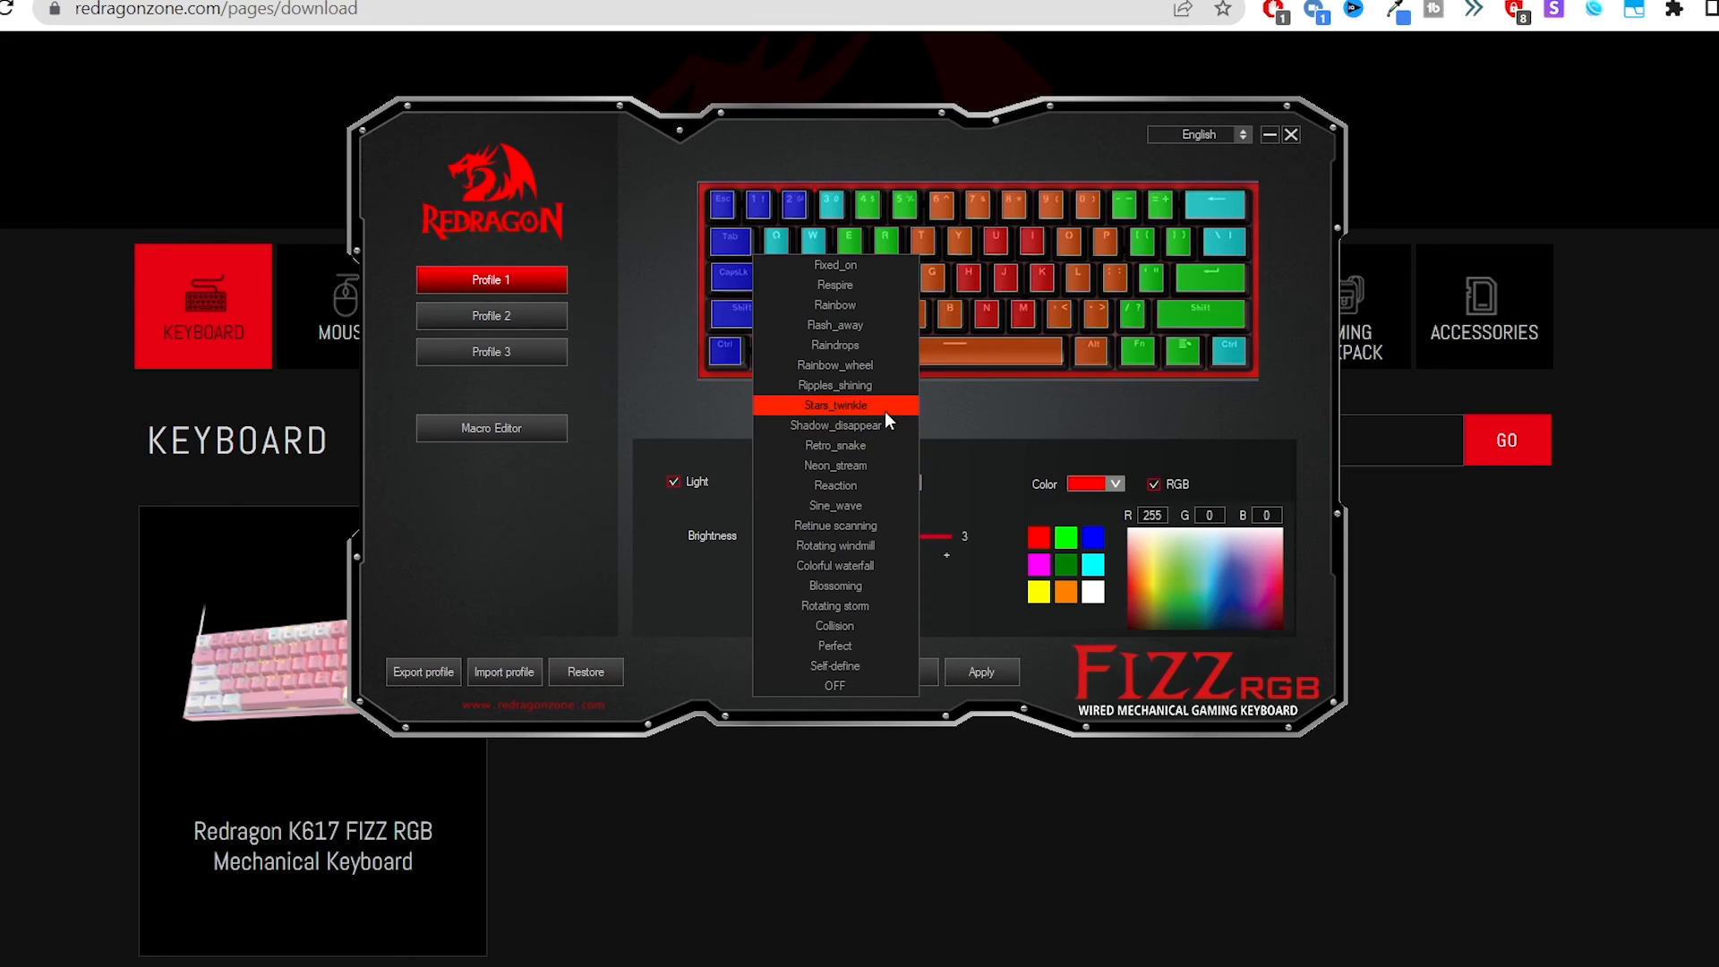
click(834, 666)
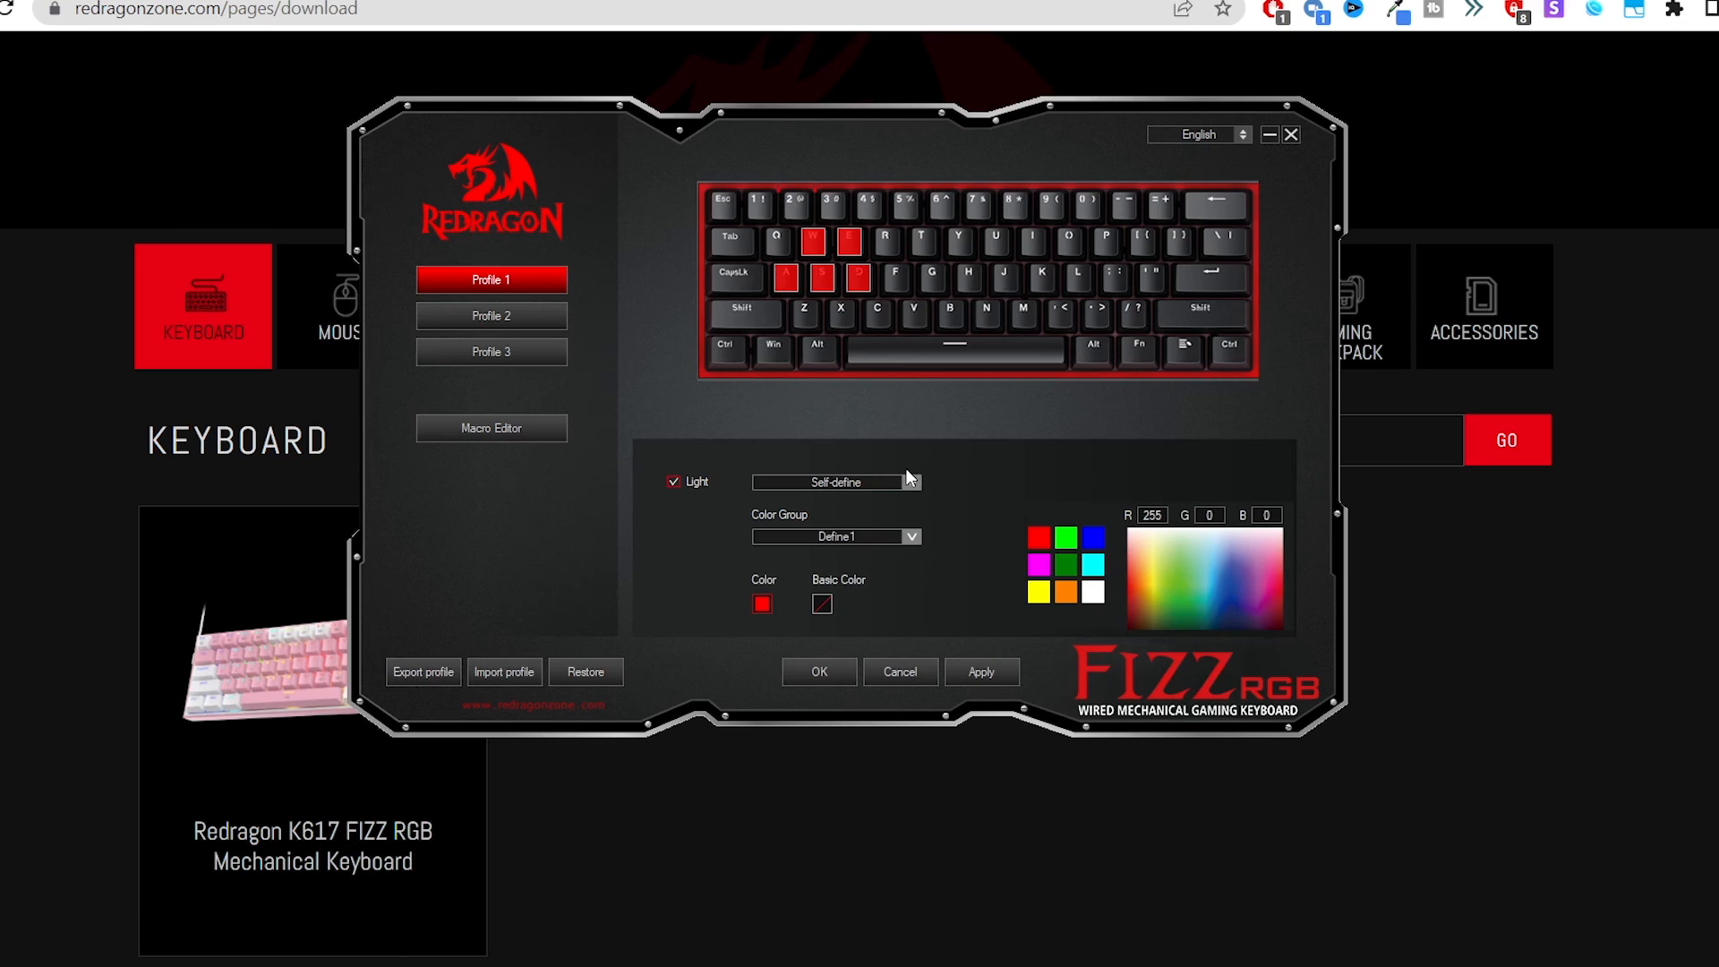
mouse_move(849, 573)
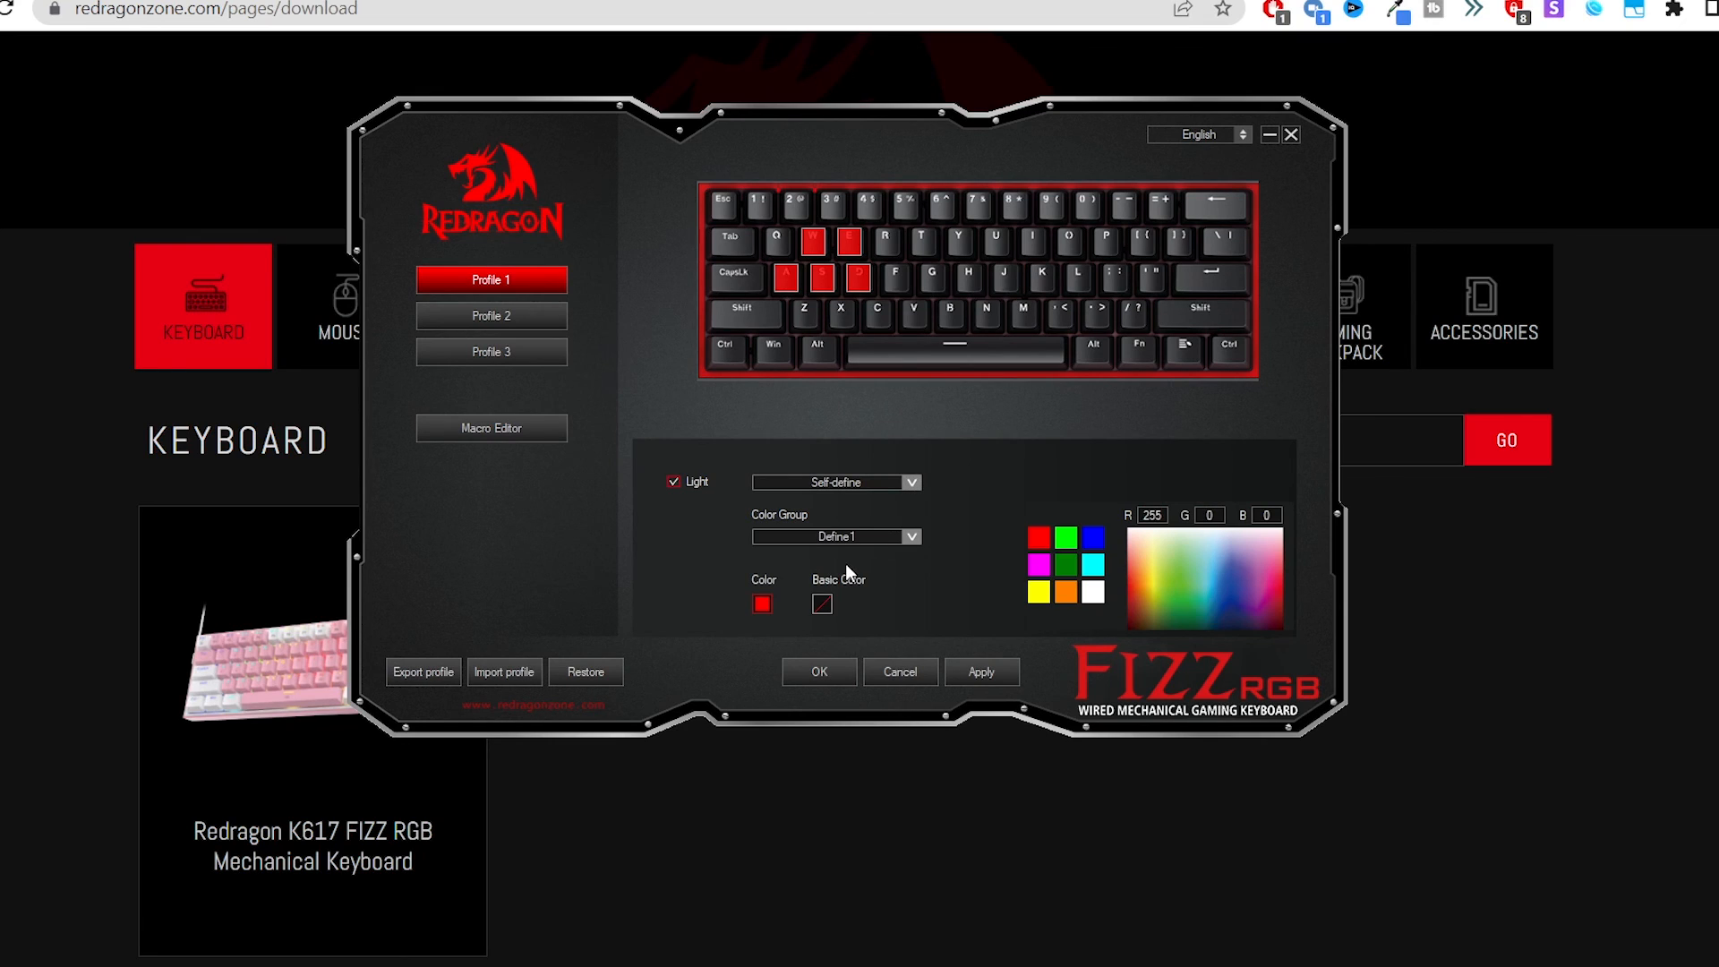